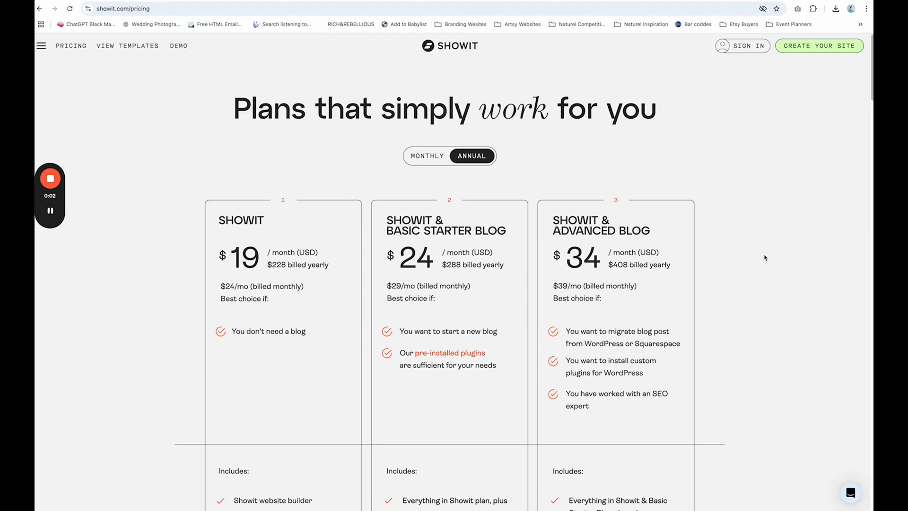
mouse_move(72, 49)
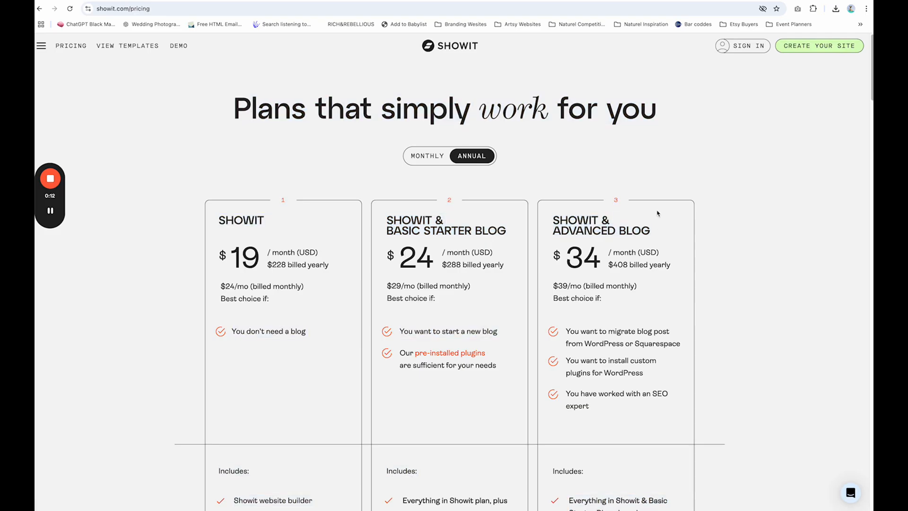
Open the Foxy Loxy site in the Showit editor on its Home page.
double_click(241, 221)
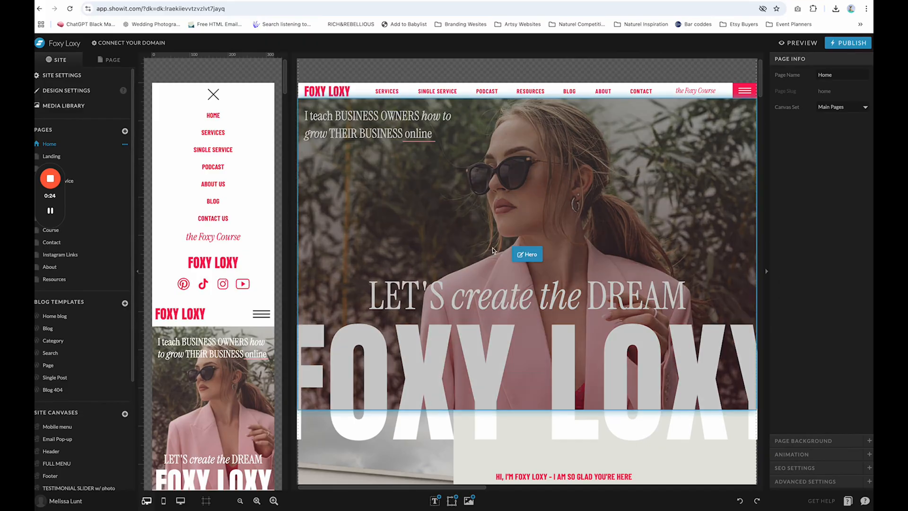
Scroll down the Home page to the Fresh Off the Press blog section and select its Blog canvas.
scroll("down", 3)
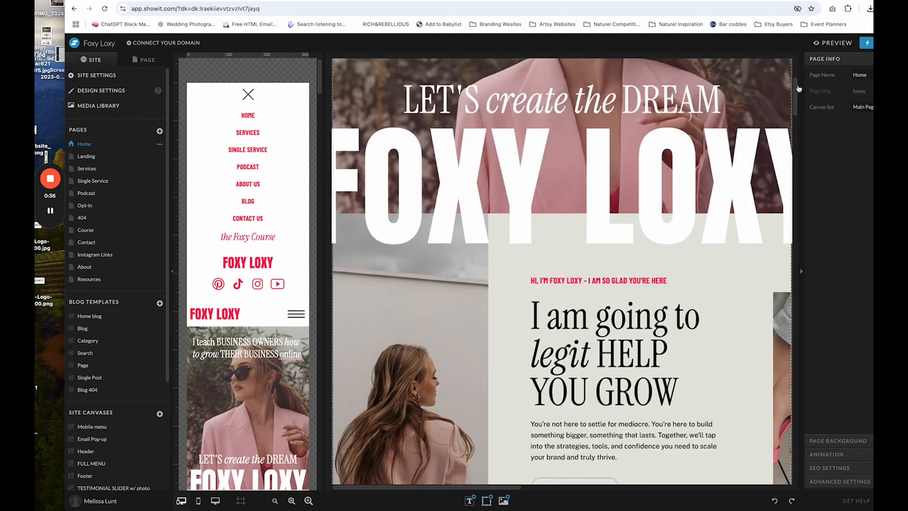
scroll("down", 3)
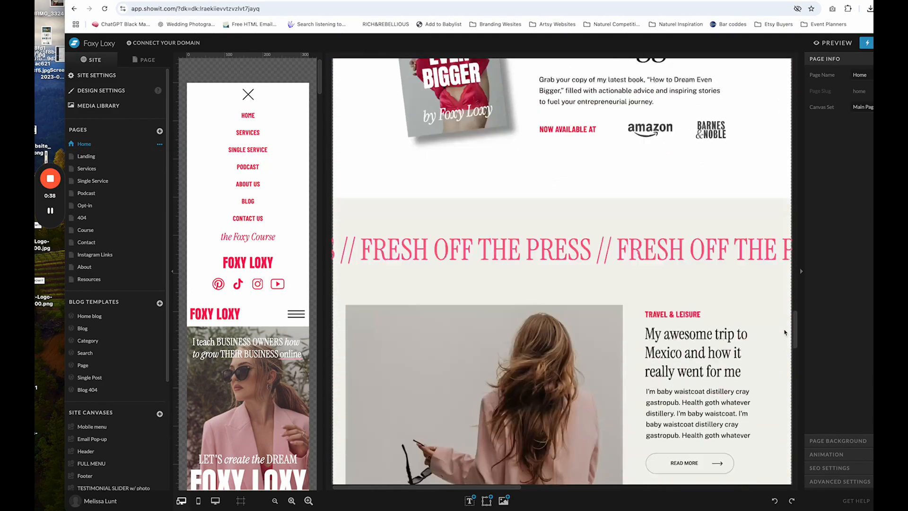
scroll("down", 3)
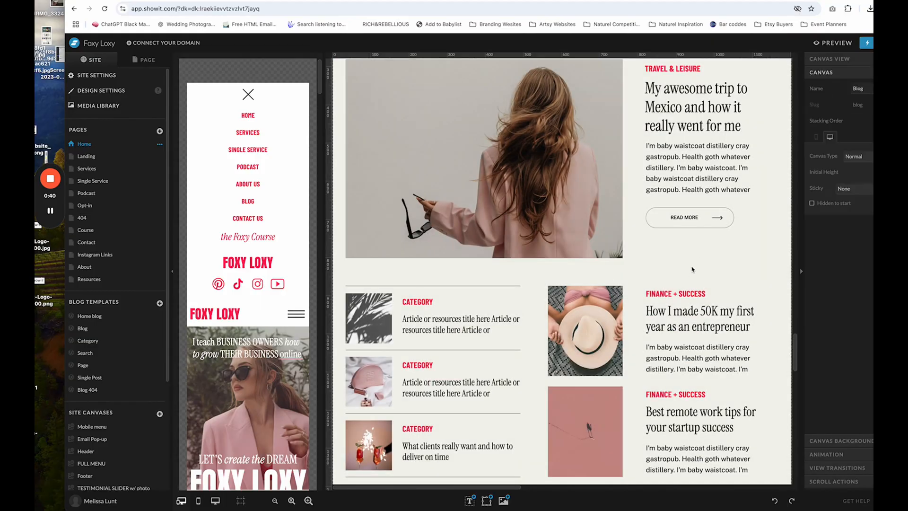
left_click(418, 302)
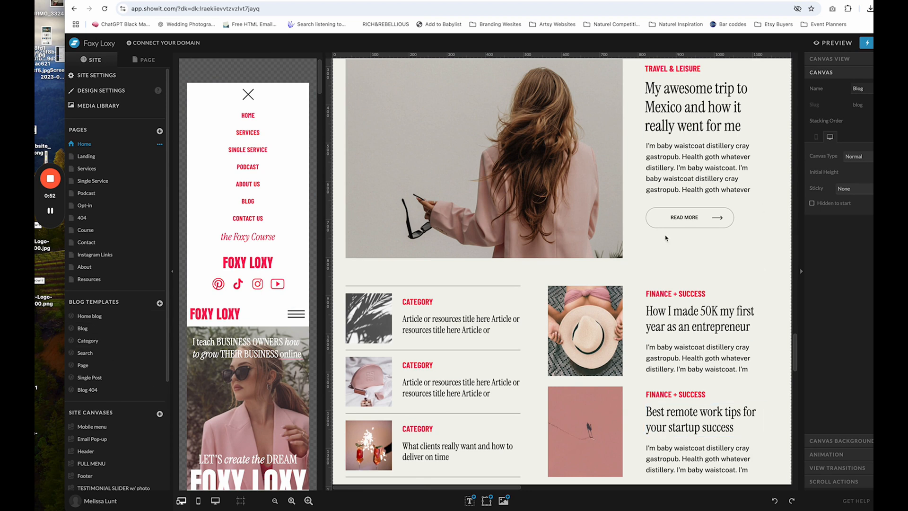
left_click(700, 317)
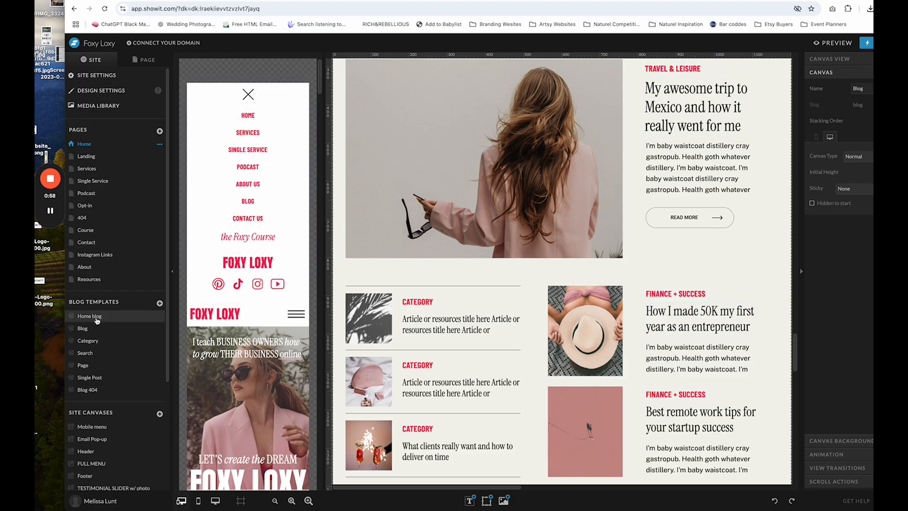
Open the Home blog template and view its Blog canvas lookup: Featured tag, six standard posts, newest first.
left_click(89, 315)
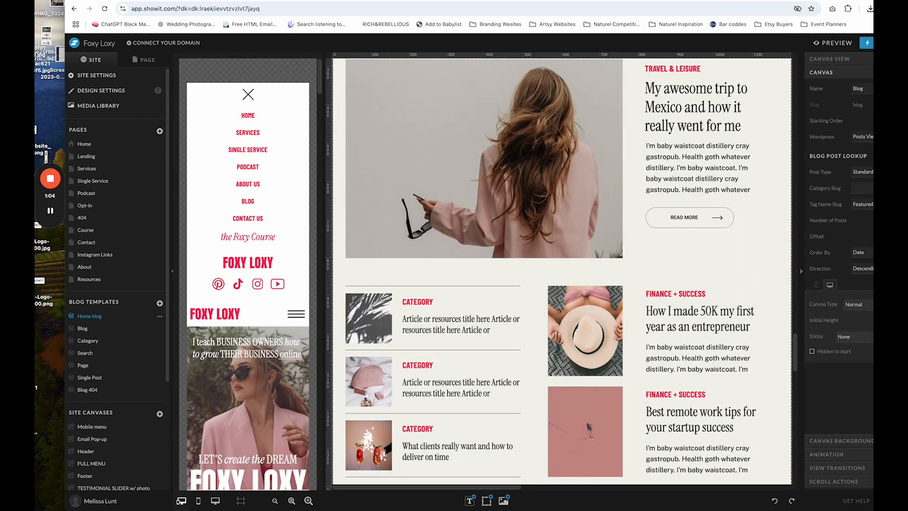
left_click(84, 144)
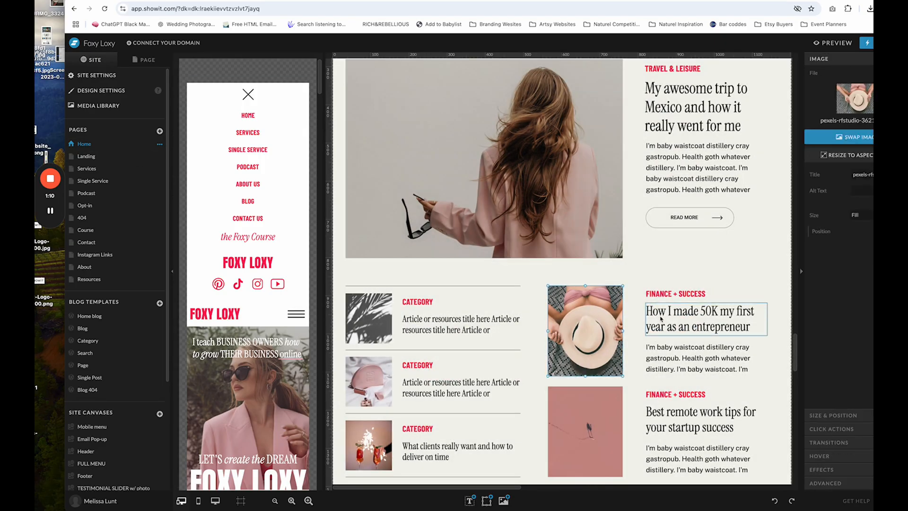
left_click(675, 394)
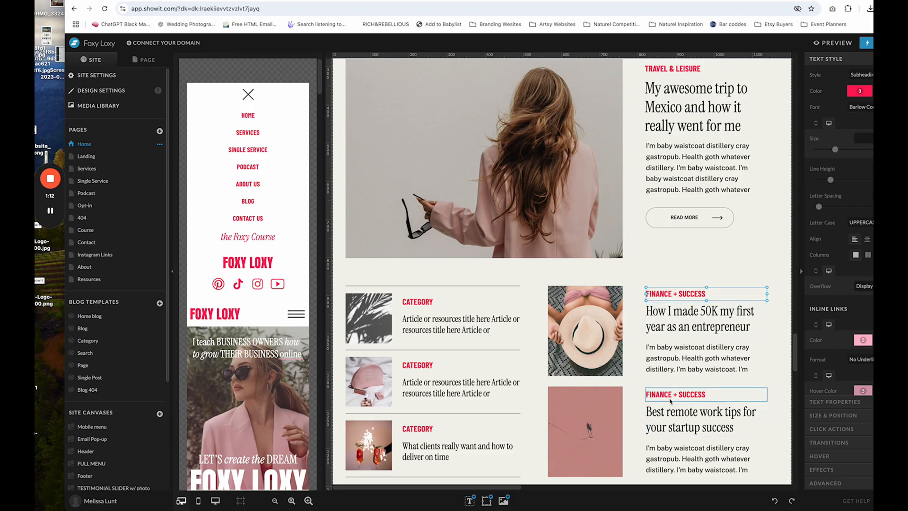
left_click(460, 324)
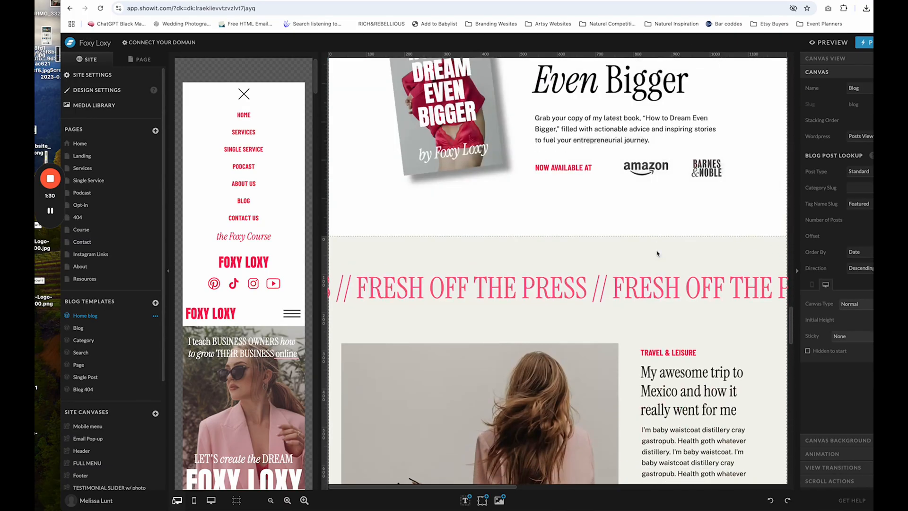
scroll("down", 3)
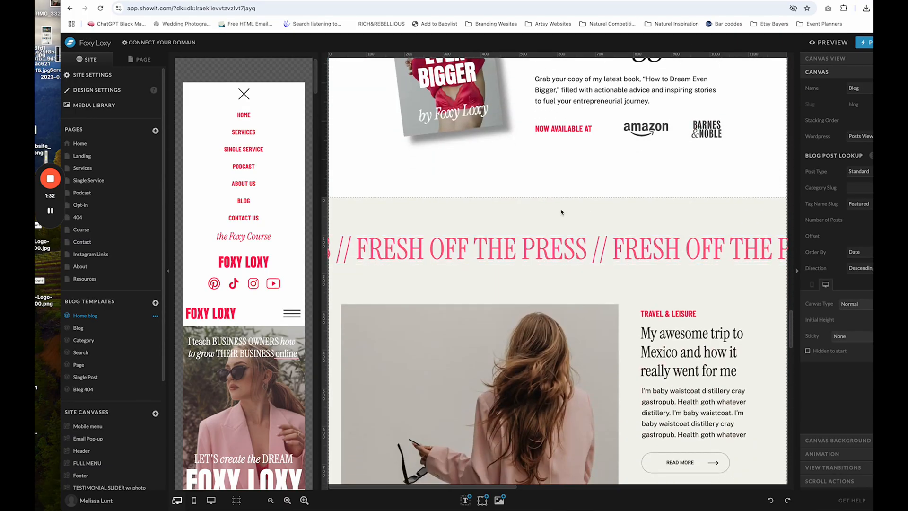
scroll("down", 3)
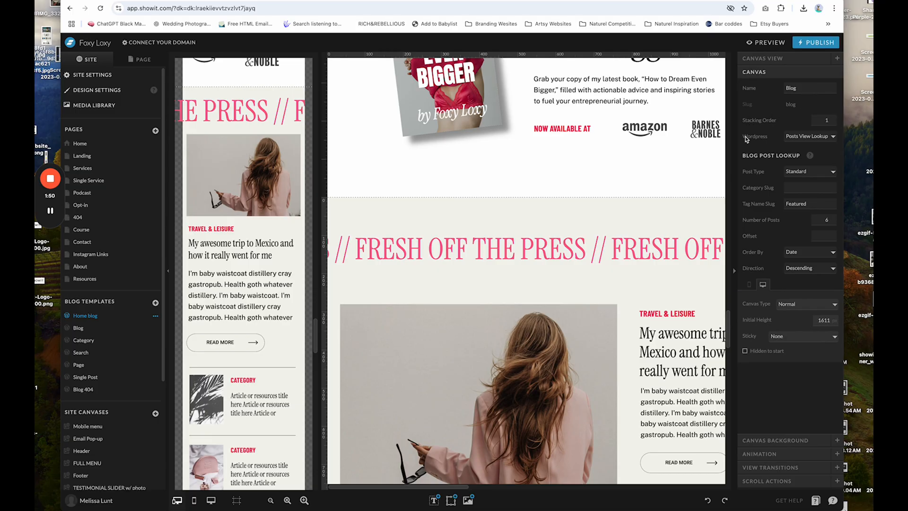
Enter Featured as the Tag Name Slug in the Blog Post Lookup and let the design save.
left_click(809, 136)
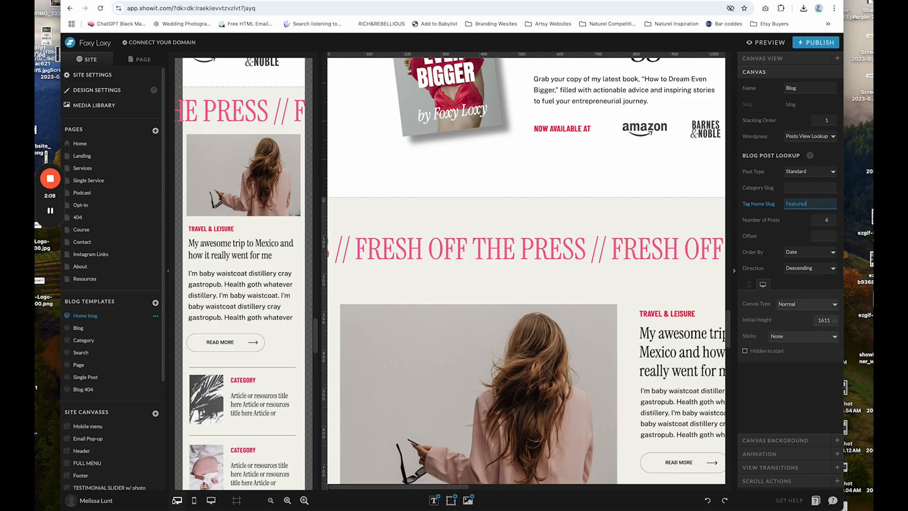
scroll("down", 3)
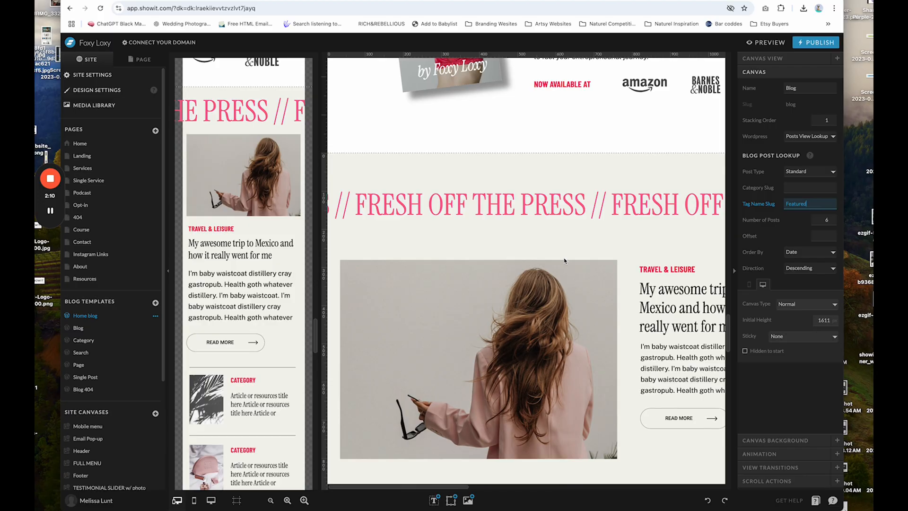
scroll("down", 3)
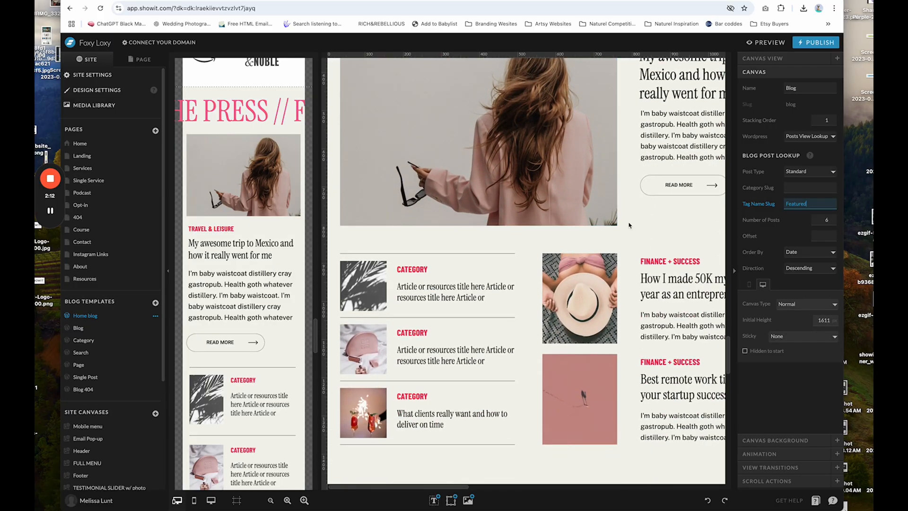
left_click(805, 203)
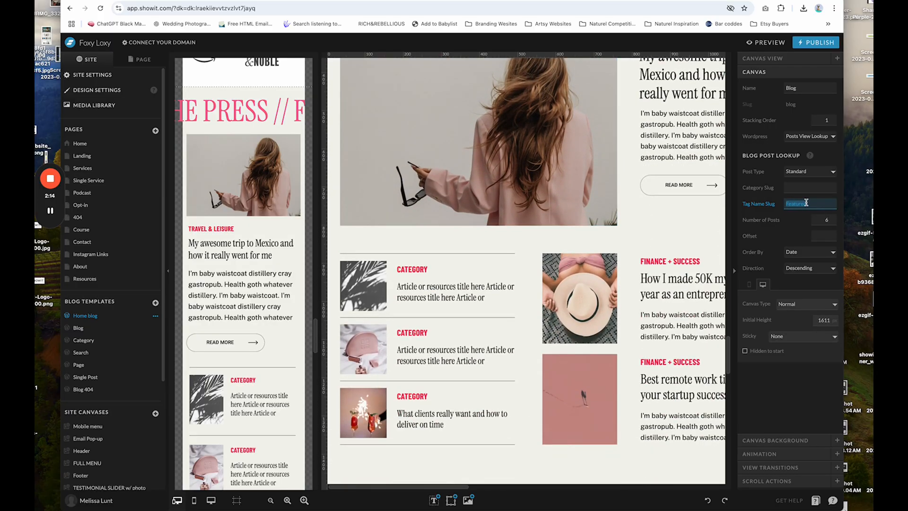
type("Featured")
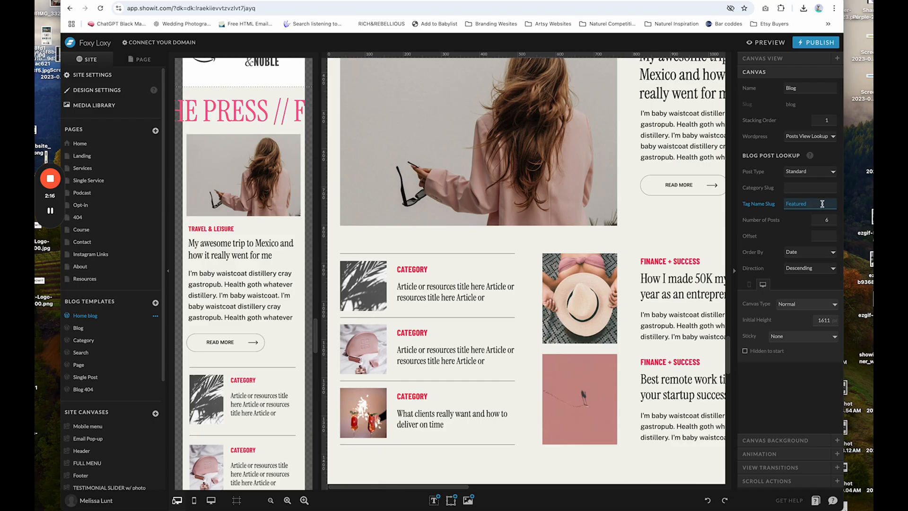
double_click(803, 203)
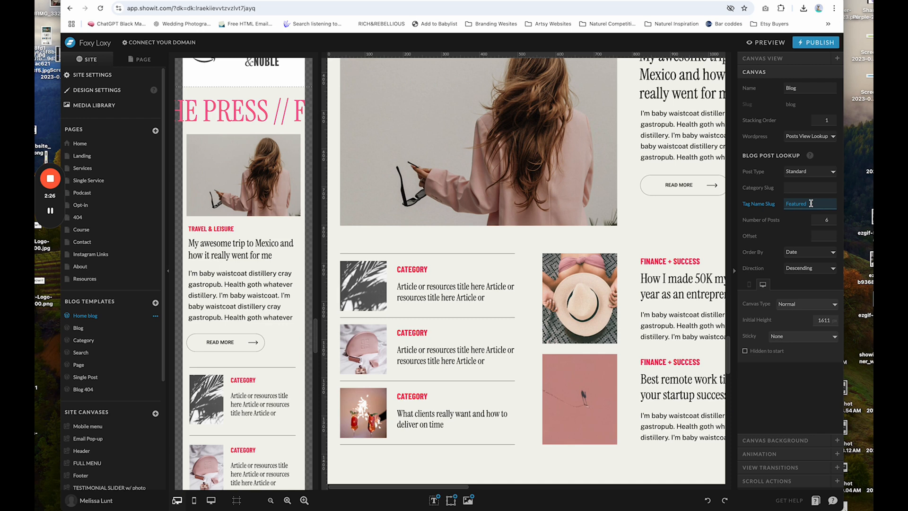
left_click(828, 219)
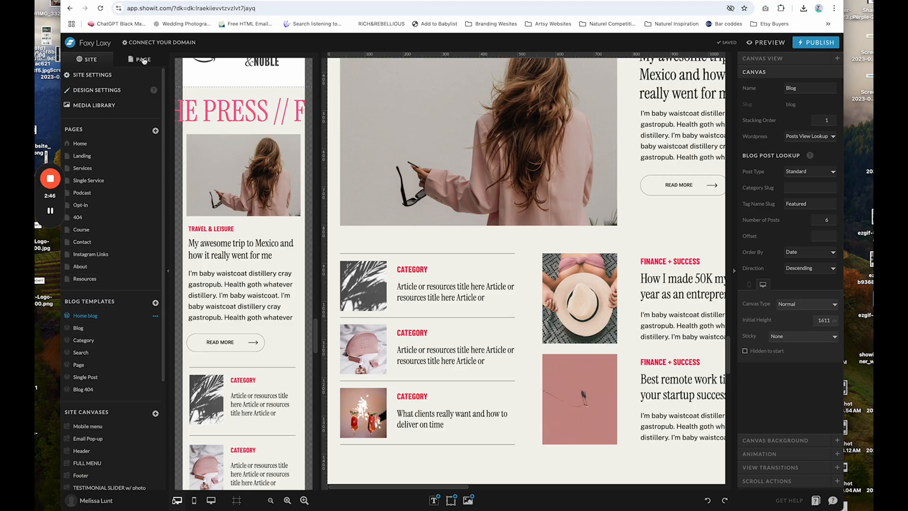
Set the Home blog template's WordPress Template to Front Page and return to the site templates list.
left_click(141, 59)
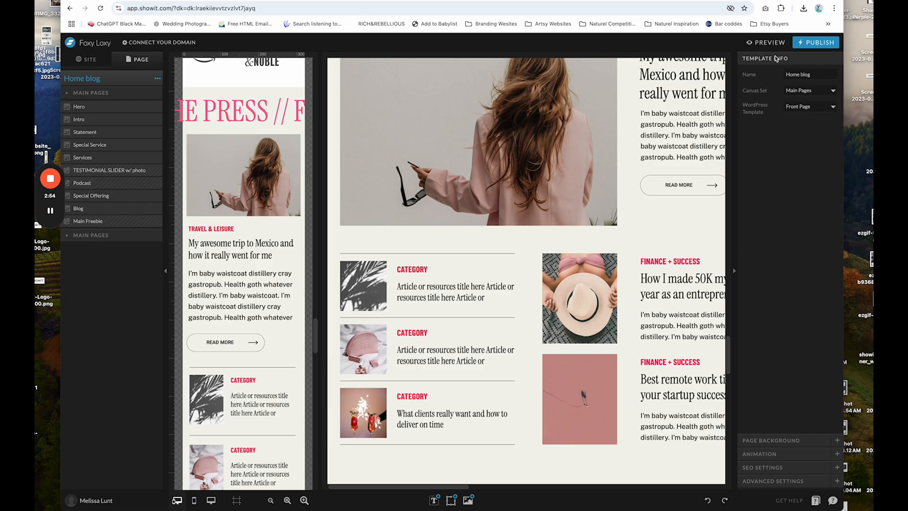
mouse_move(775, 446)
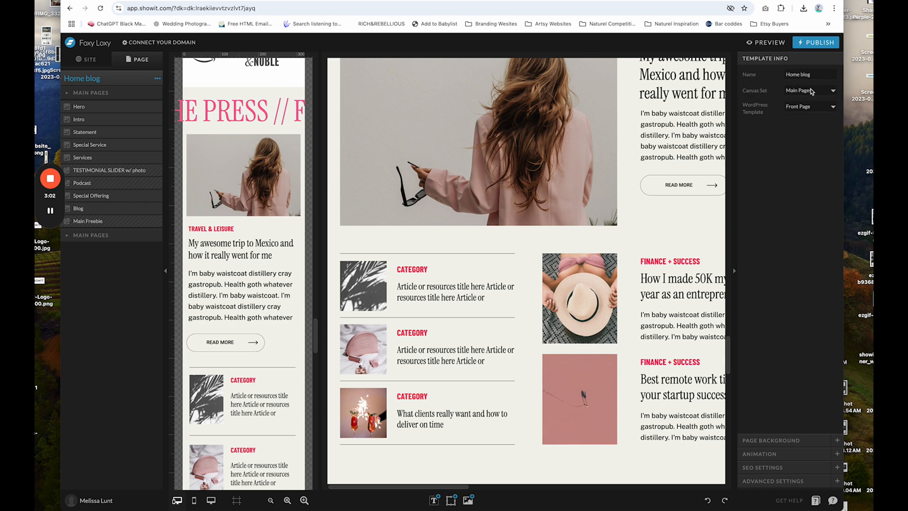
left_click(809, 91)
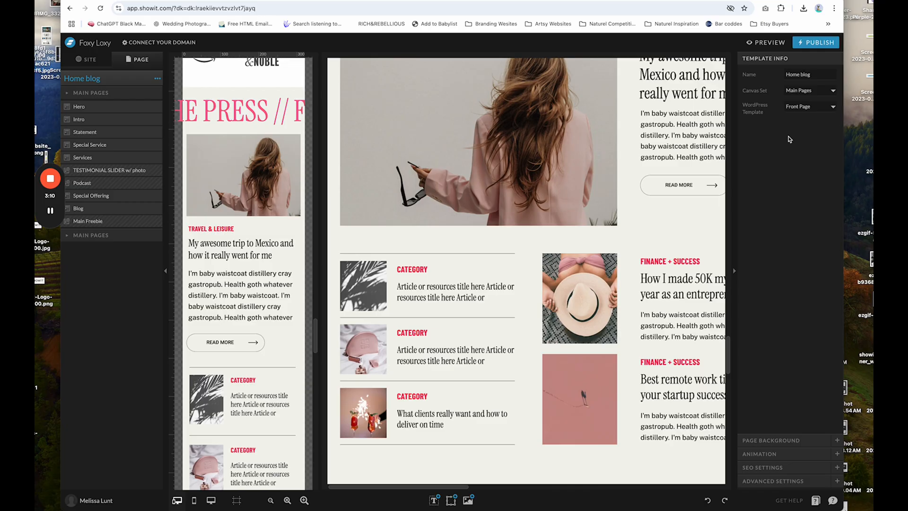
left_click(810, 106)
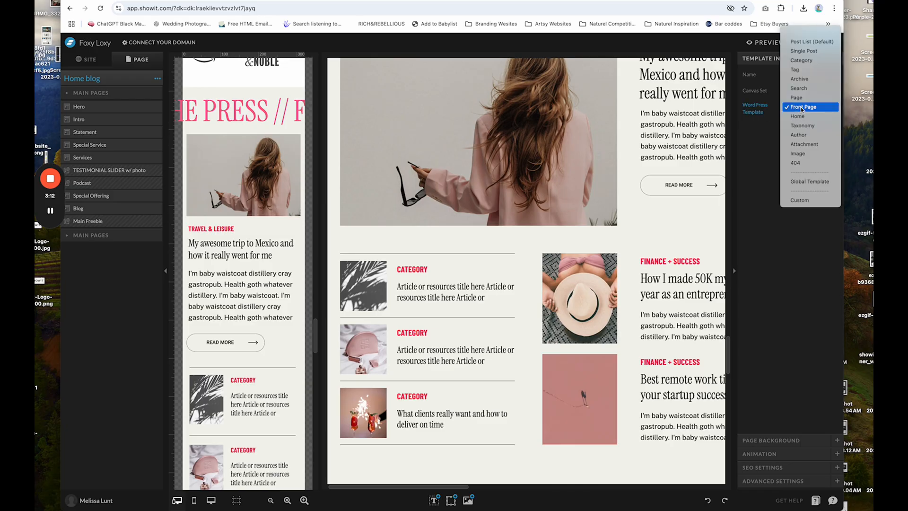
left_click(801, 107)
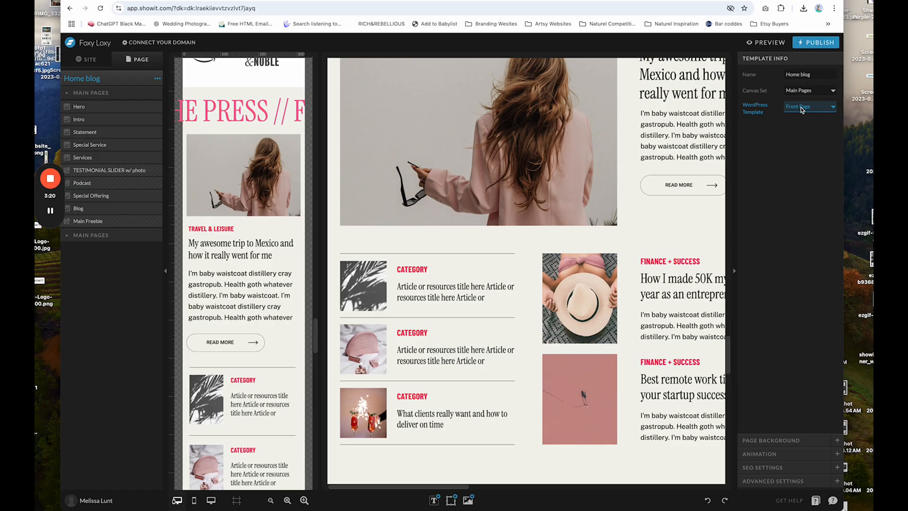
left_click(809, 106)
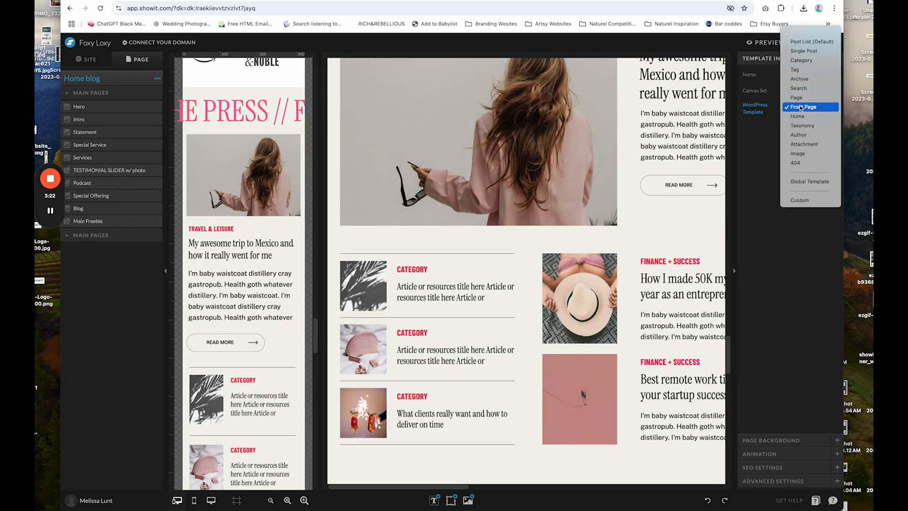
left_click(802, 107)
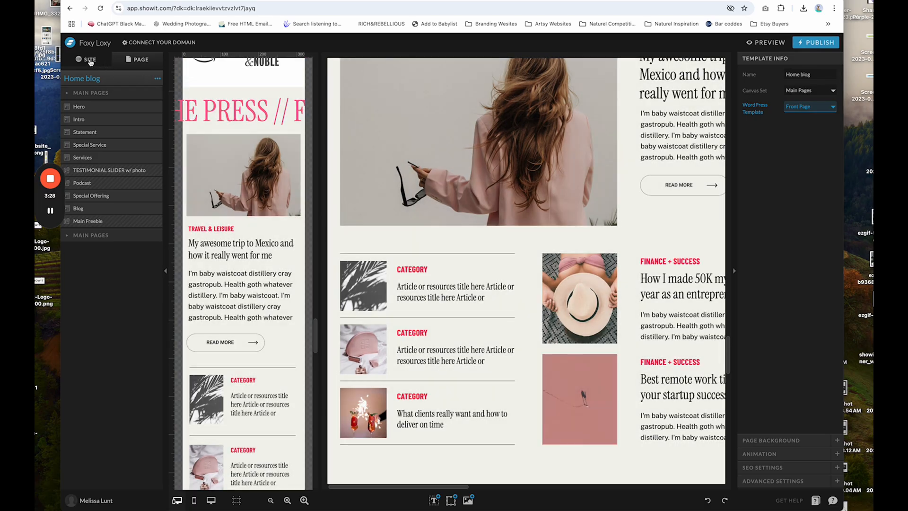
left_click(89, 59)
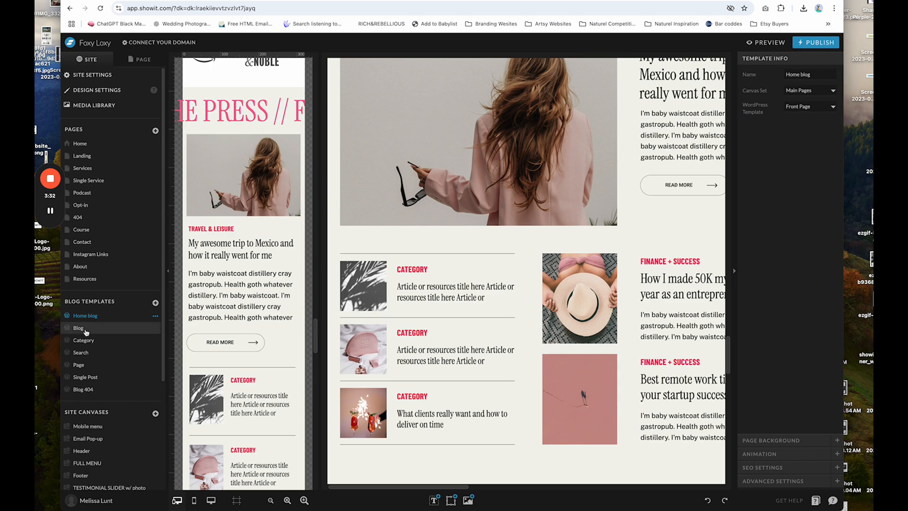
Open the Blog template and review its Blog Grid lookup of four Featured-tagged posts, newest first.
left_click(78, 327)
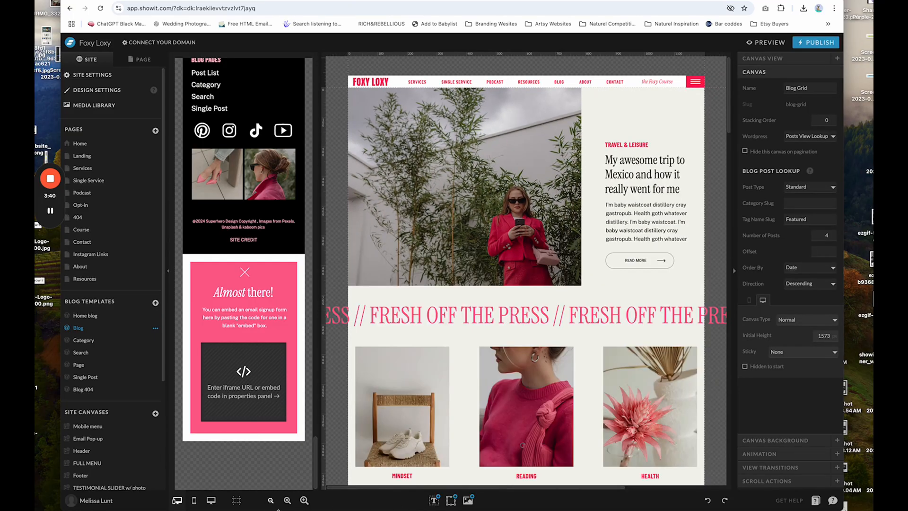
scroll("down", 3)
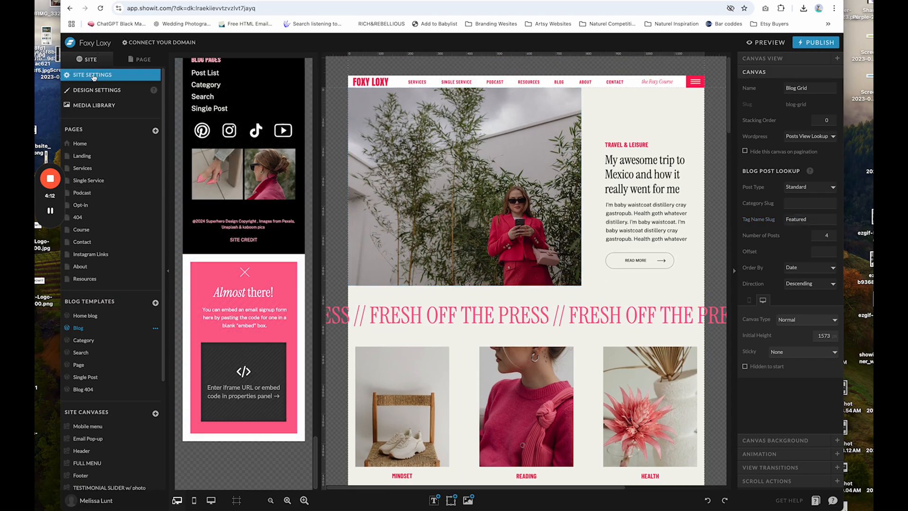
In Site Settings > Blog, confirm testmelissalun.wpengine.com as the blog domain and close the settings.
left_click(93, 75)
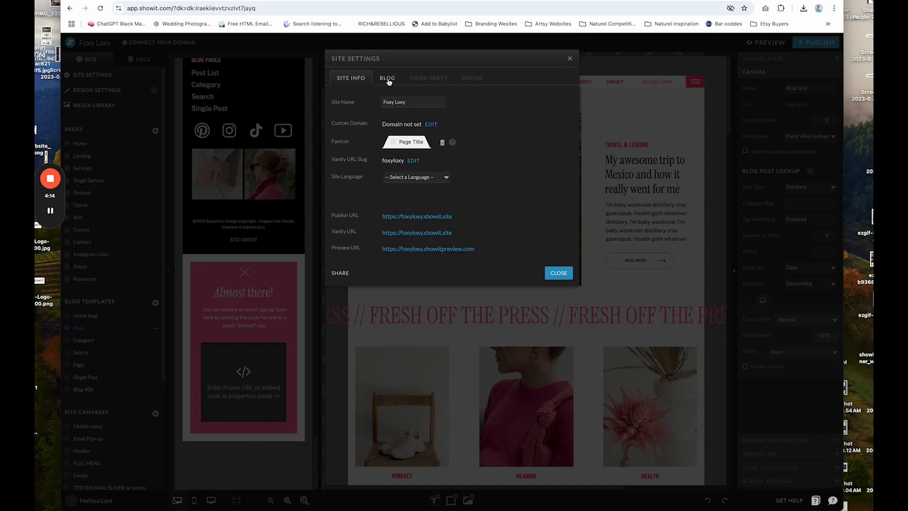
left_click(386, 77)
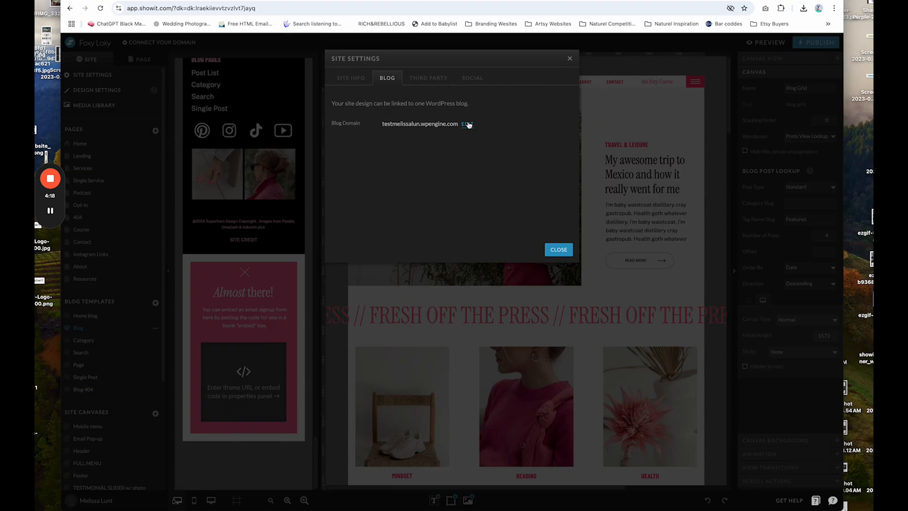
left_click(465, 124)
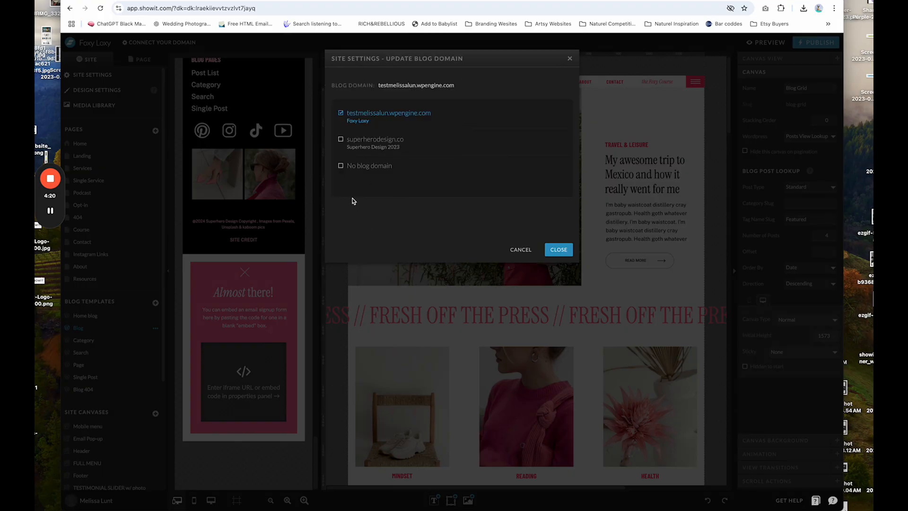
mouse_move(402, 210)
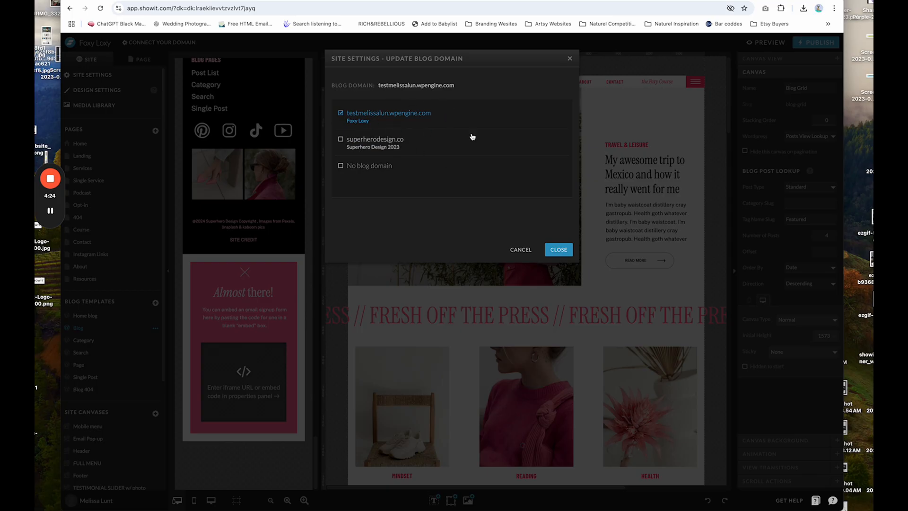
mouse_move(434, 144)
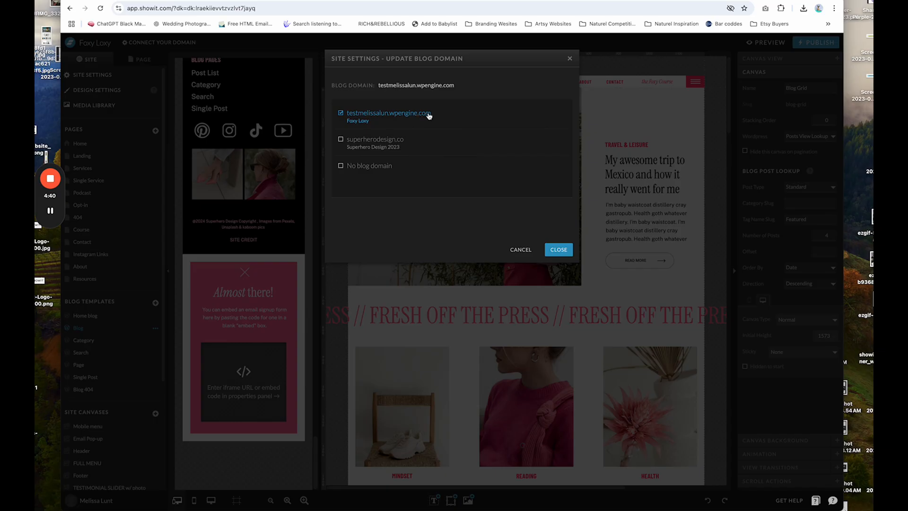
mouse_move(380, 128)
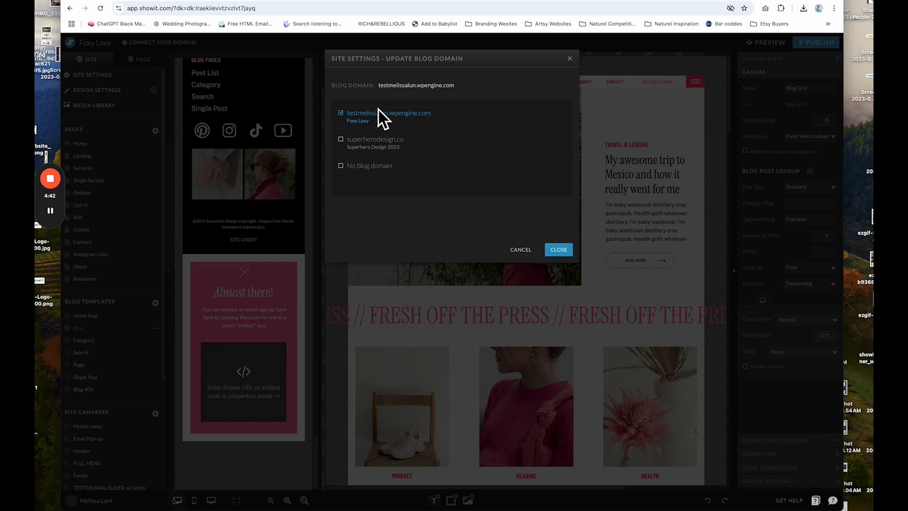
mouse_move(505, 155)
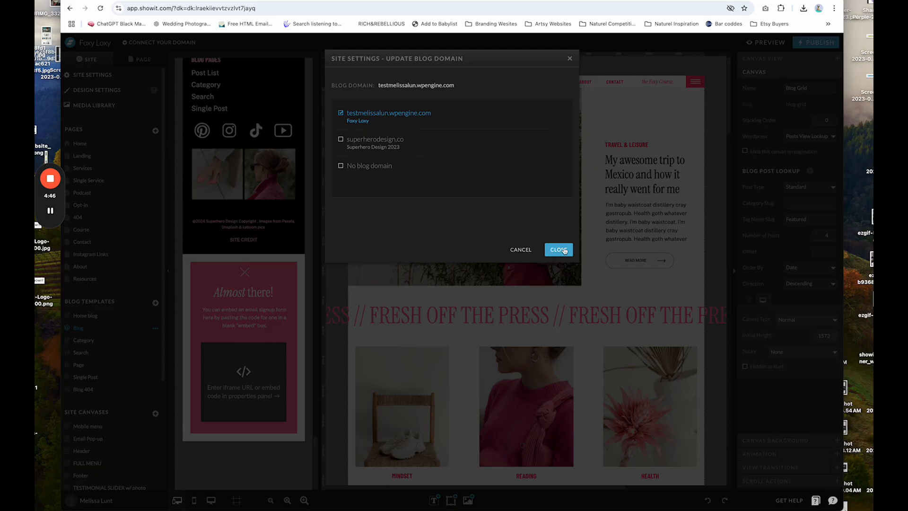
left_click(558, 250)
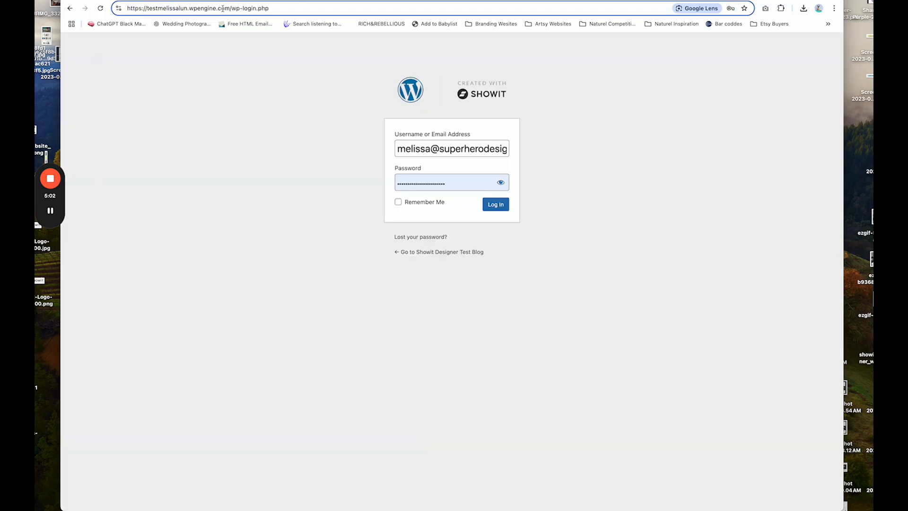
Log in to the testmelissalun WordPress site with saved credentials to reach the Dashboard.
left_click(220, 8)
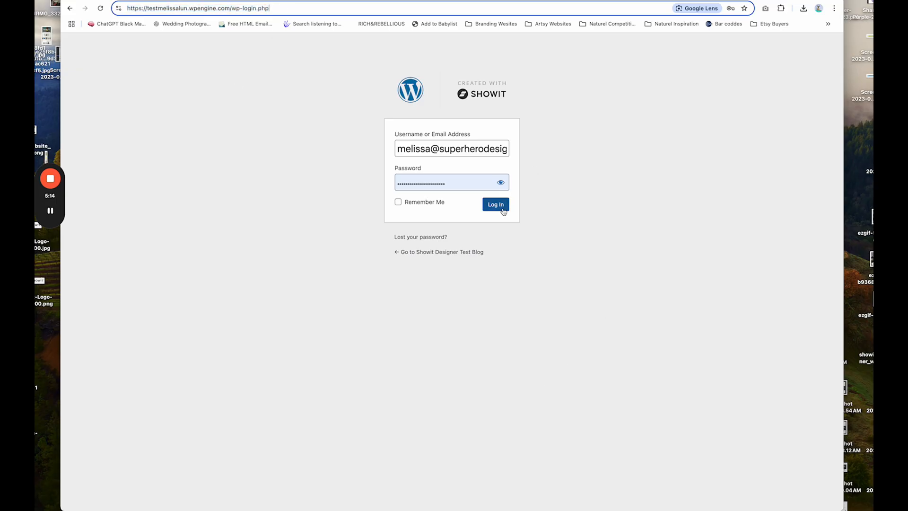
left_click(496, 204)
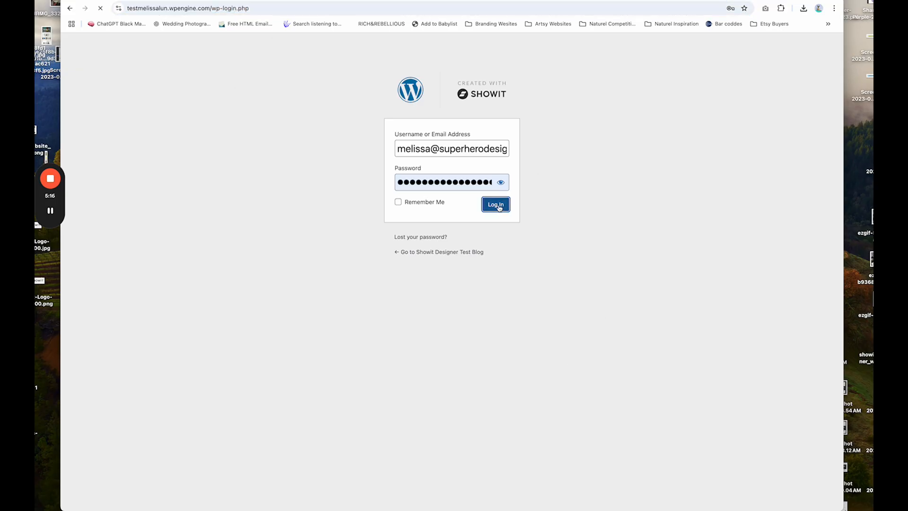
left_click(495, 204)
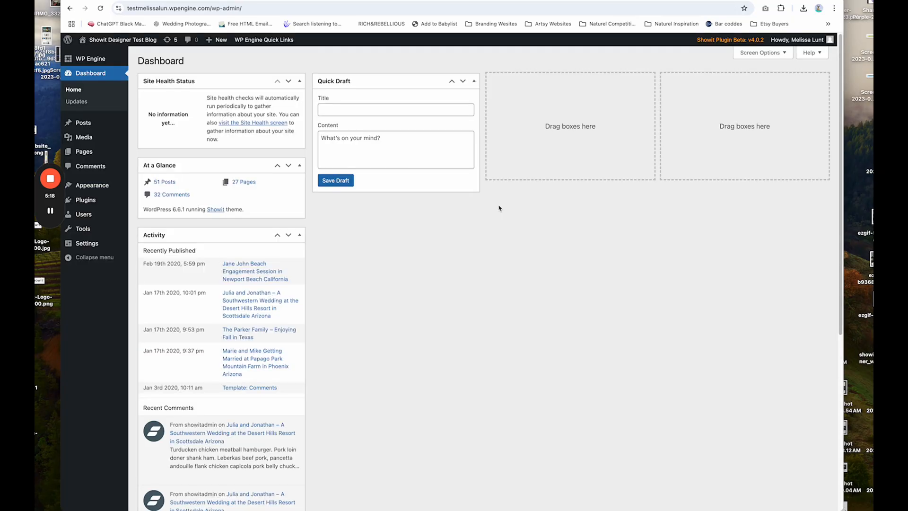
mouse_move(193, 224)
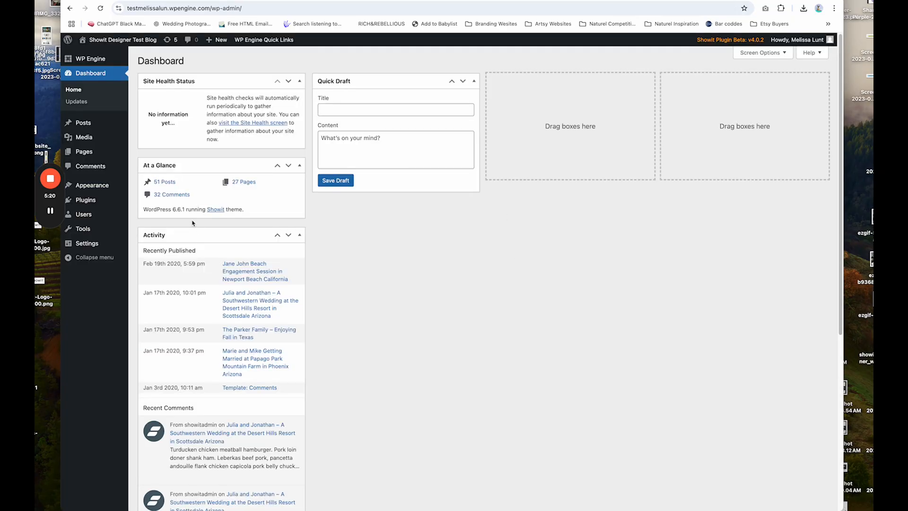
Save WordPress's Showit settings with foxyloxy.showit.site as the blog domain.
left_click(87, 243)
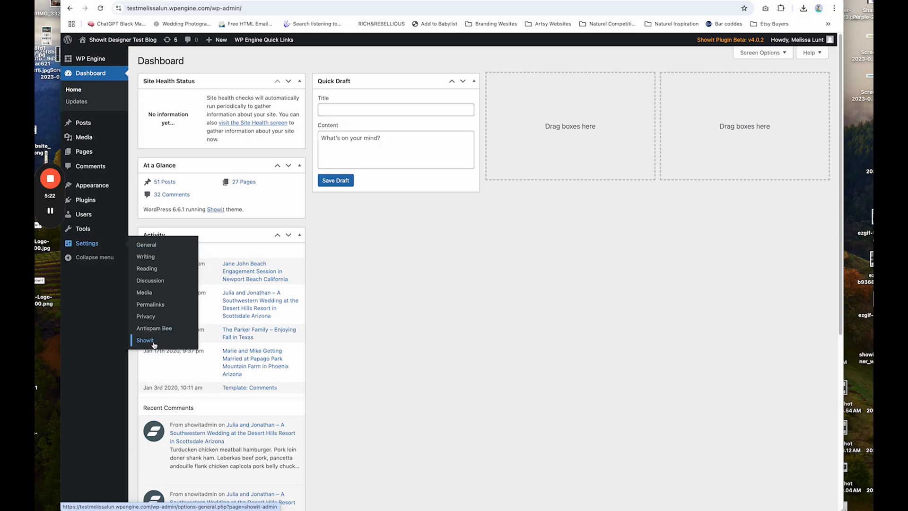
left_click(146, 339)
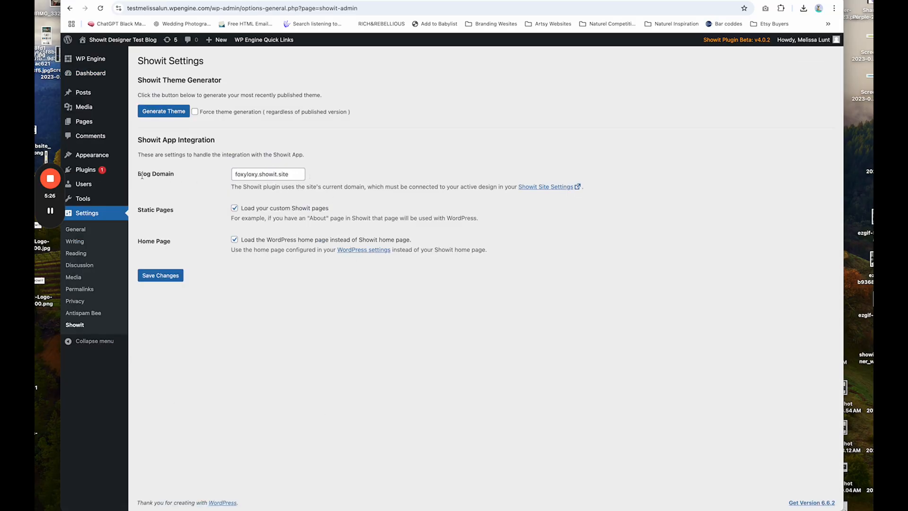
left_click(267, 174)
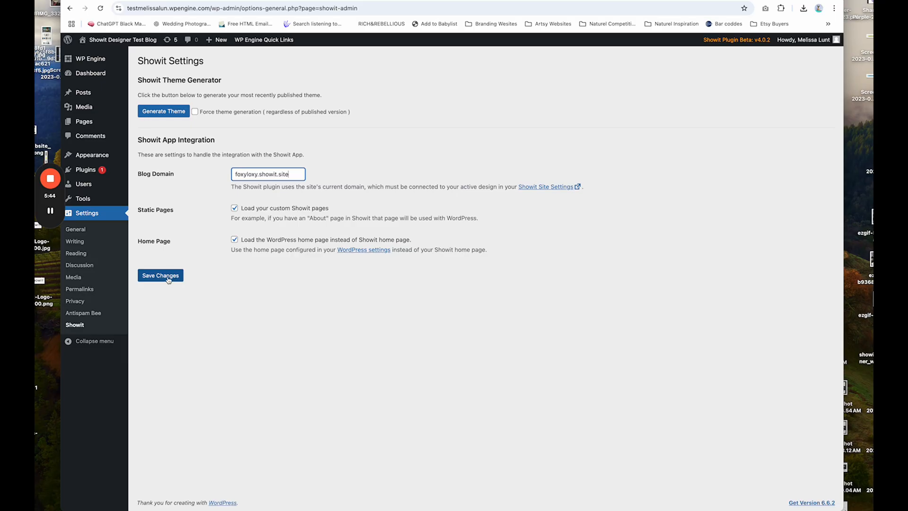
left_click(159, 275)
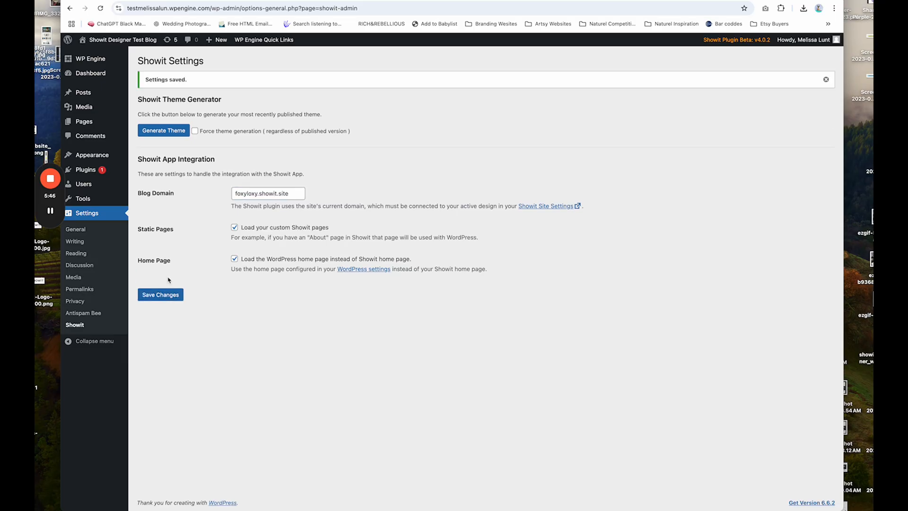
mouse_move(84, 121)
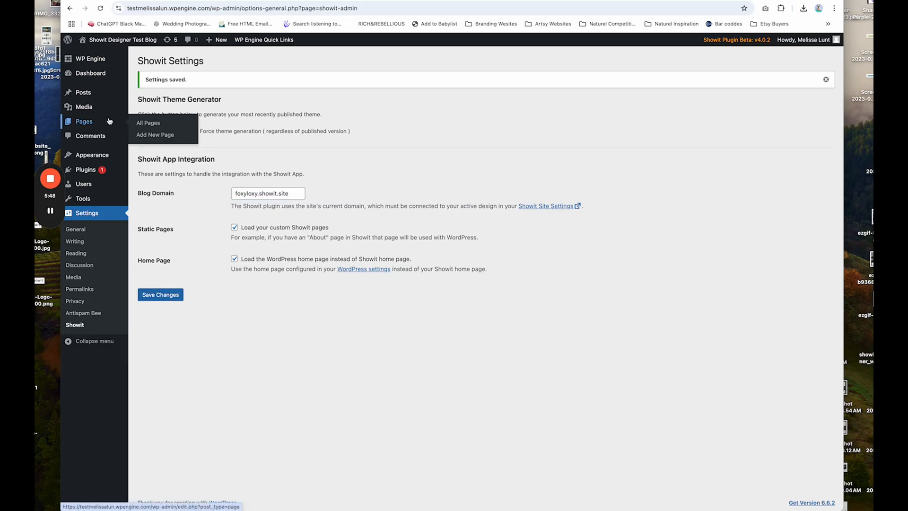
Trash the old 'Home blog — Front Page' page from All Pages, leaving 26 pages.
left_click(147, 122)
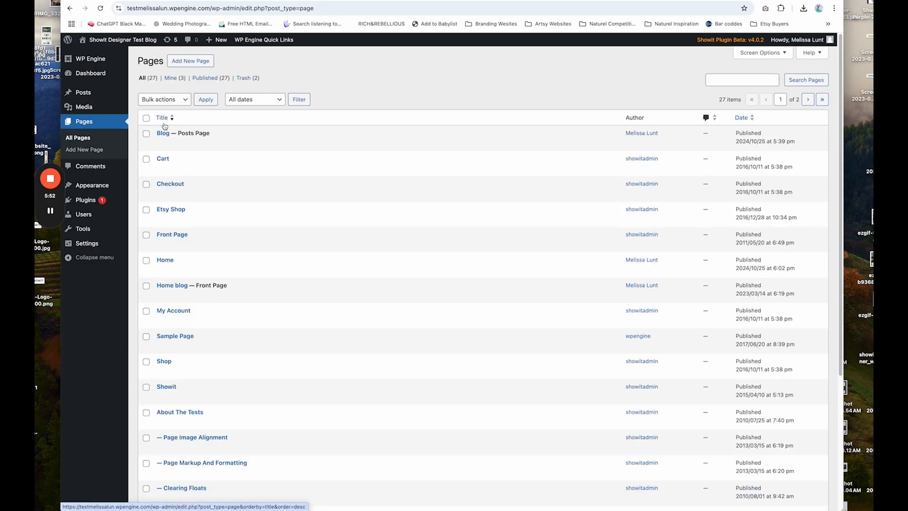
mouse_move(172, 235)
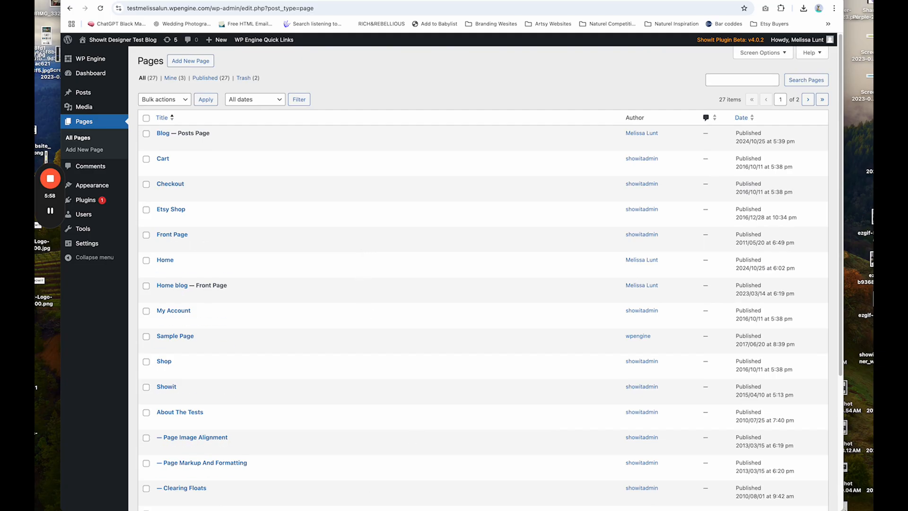
mouse_move(174, 133)
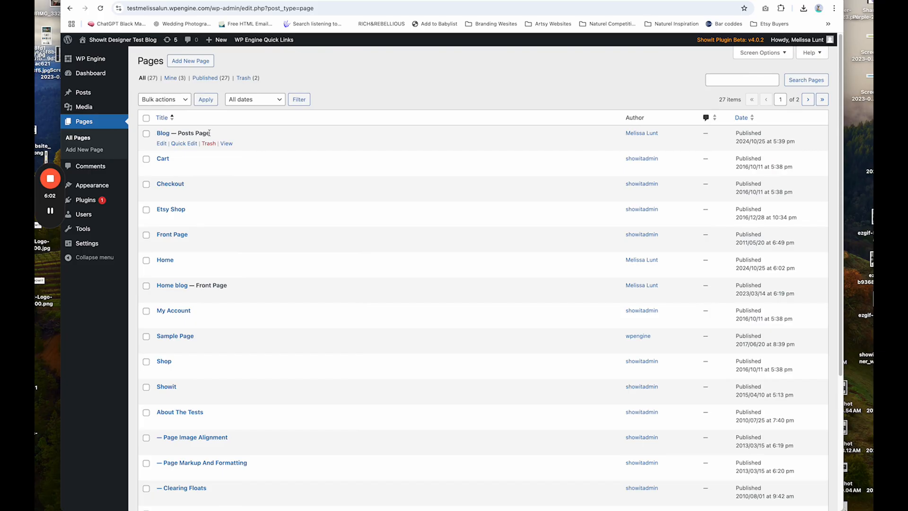
mouse_move(172, 286)
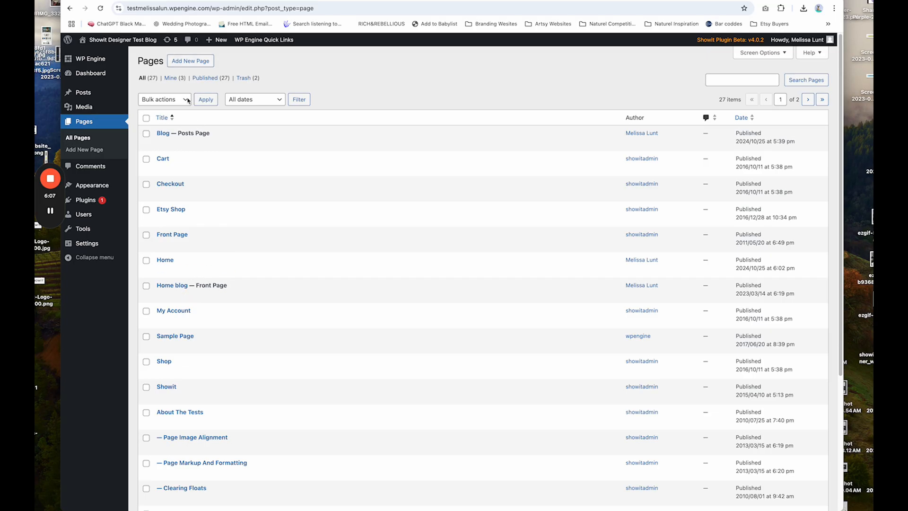
mouse_move(208, 296)
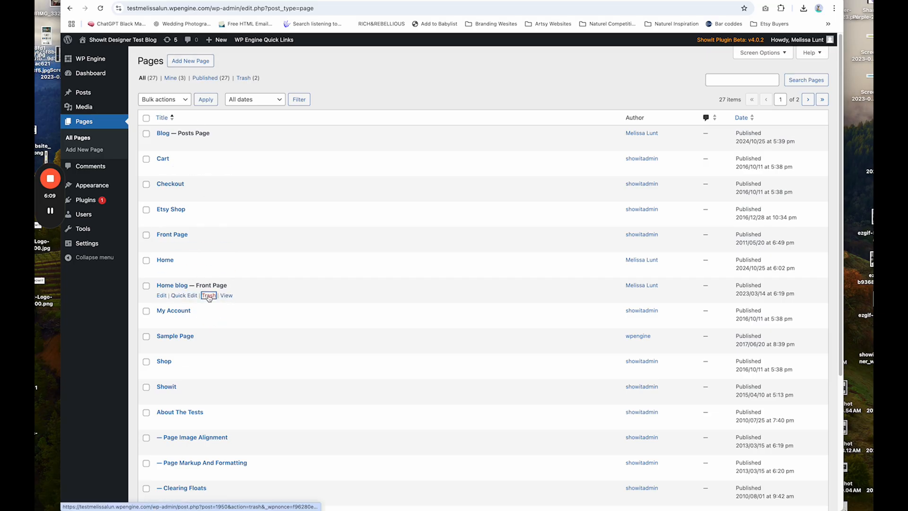
left_click(208, 295)
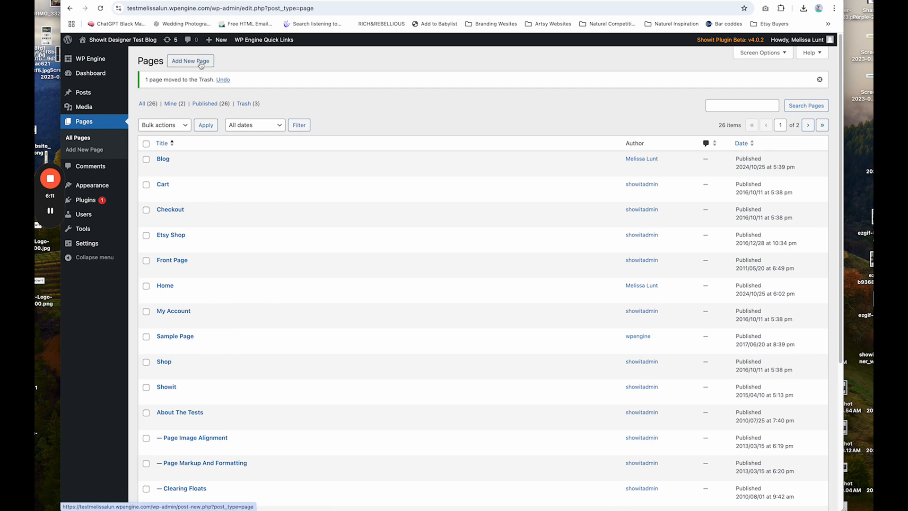
Create a new page titled 'Home blog' and publish it.
left_click(190, 60)
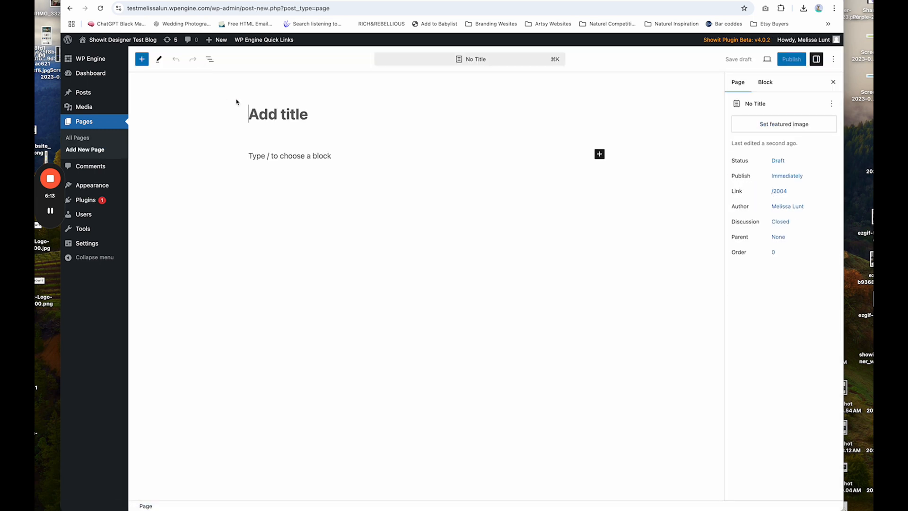
type("Home blog")
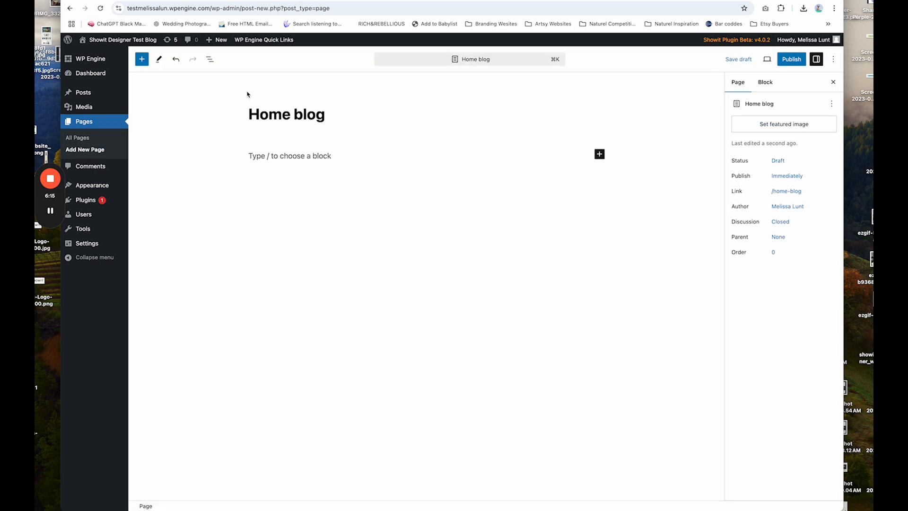
left_click(325, 114)
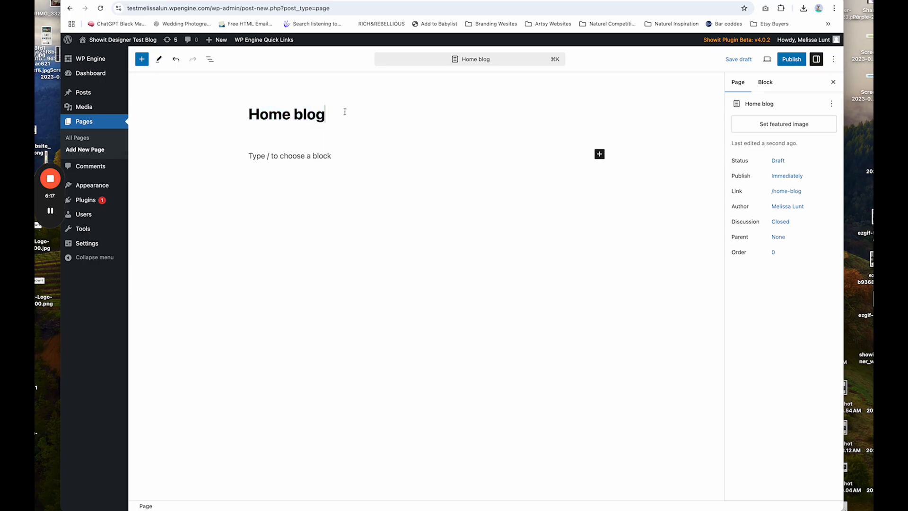
mouse_move(365, 117)
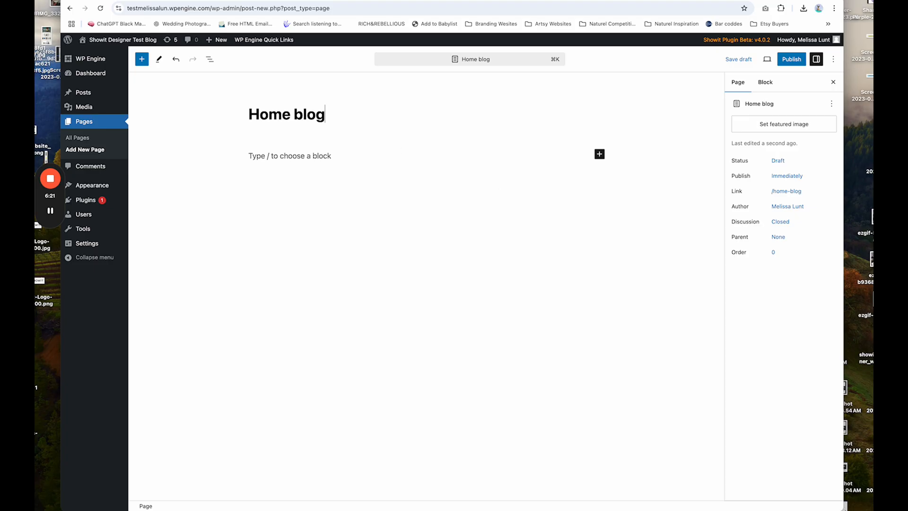
left_click(790, 59)
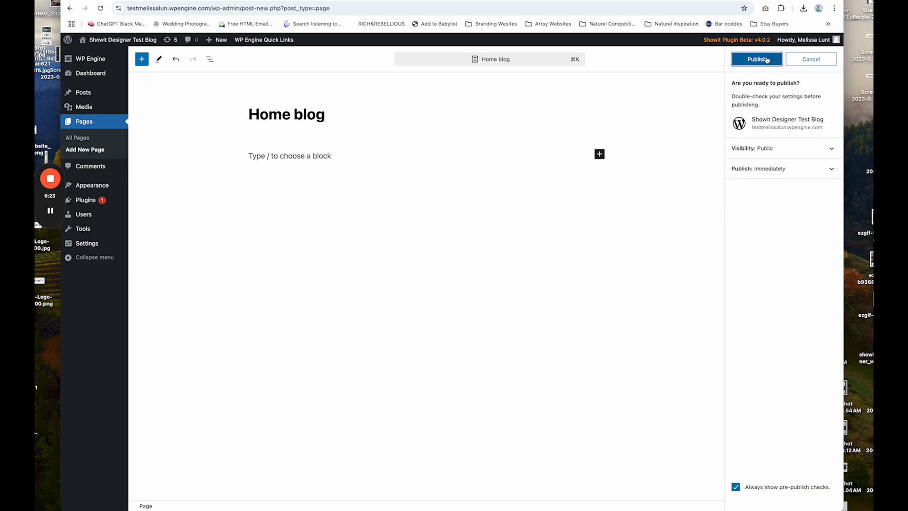
left_click(757, 59)
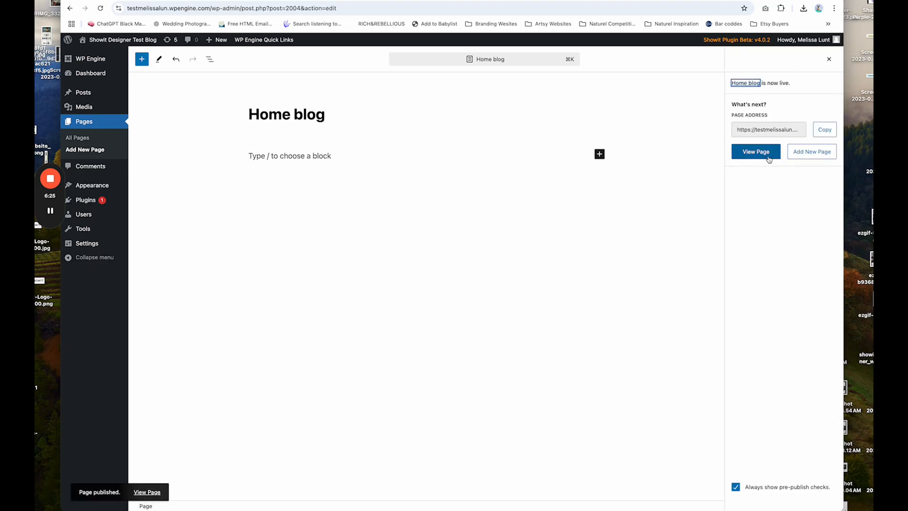
mouse_move(77, 243)
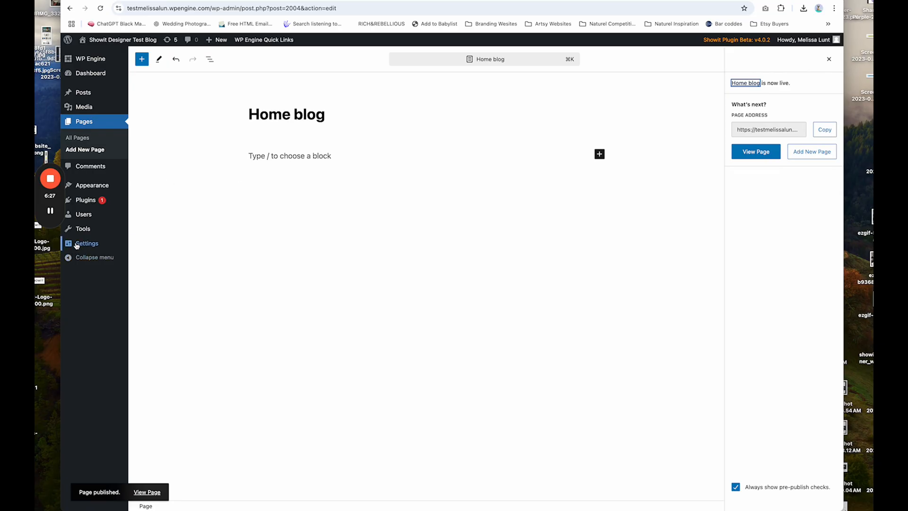
In Reading settings, set Home blog as static homepage and Blog as posts page, then save.
left_click(87, 243)
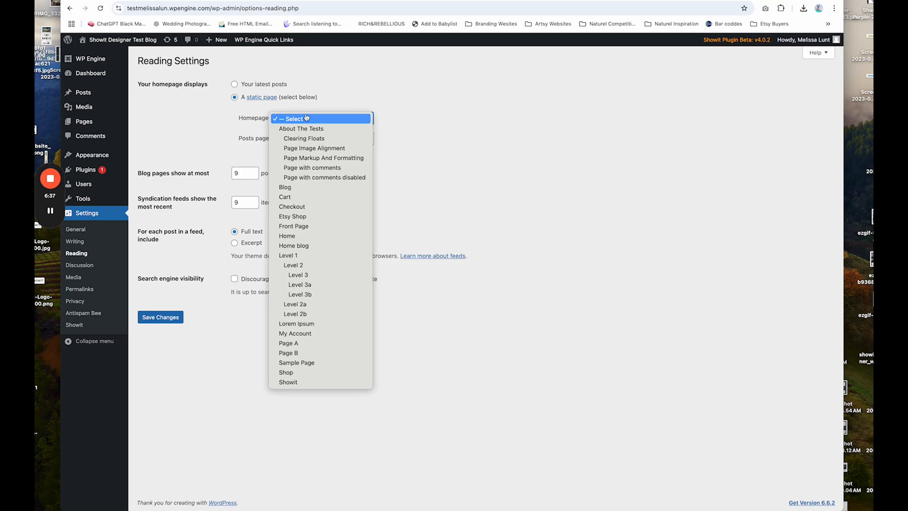
left_click(304, 118)
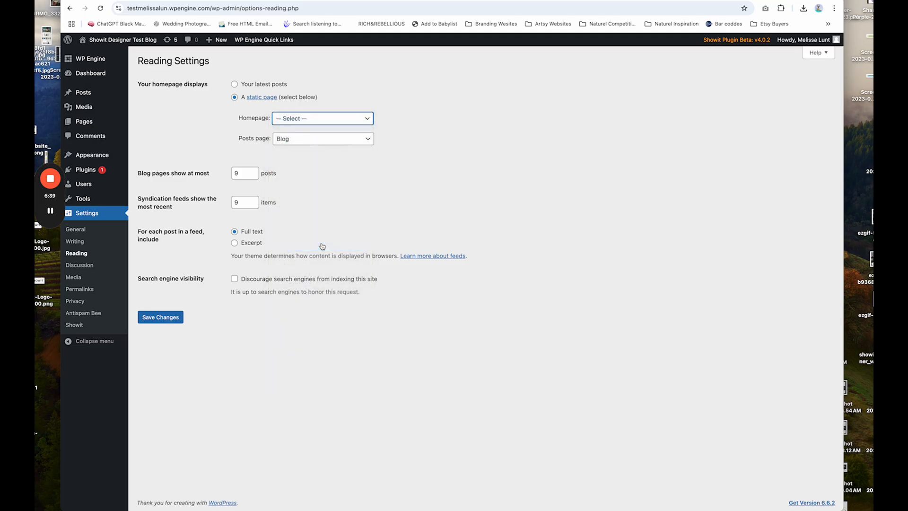
left_click(322, 118)
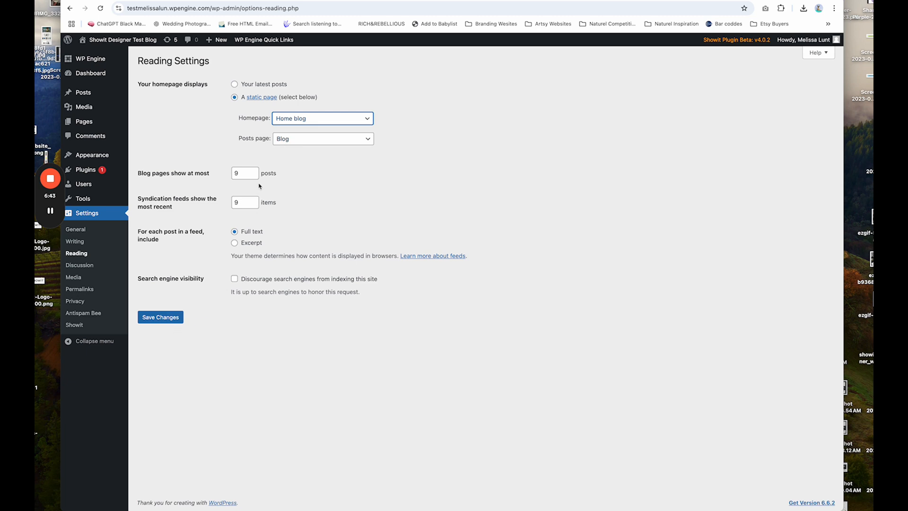
left_click(243, 173)
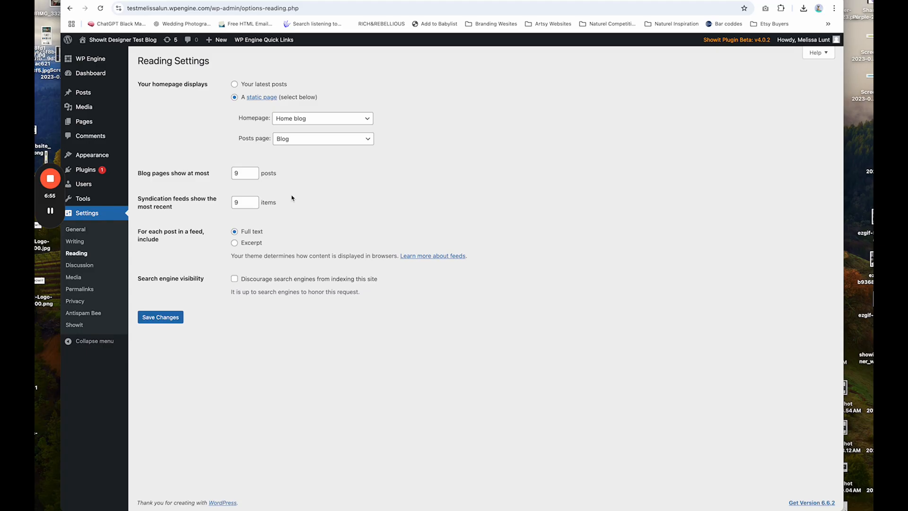
mouse_move(230, 194)
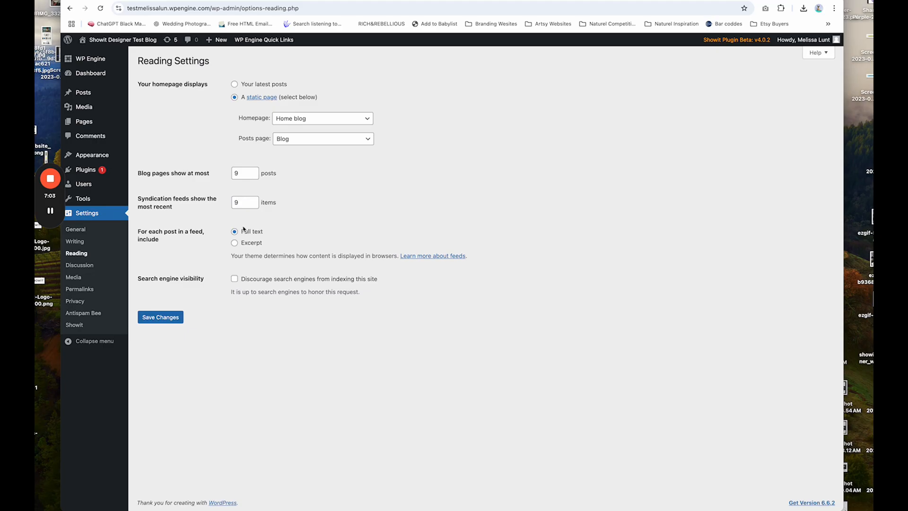
left_click(160, 317)
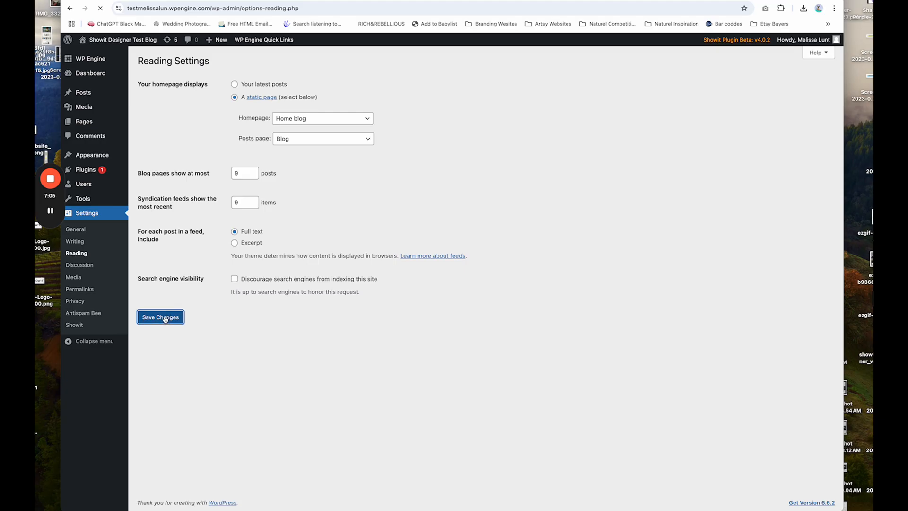
left_click(160, 317)
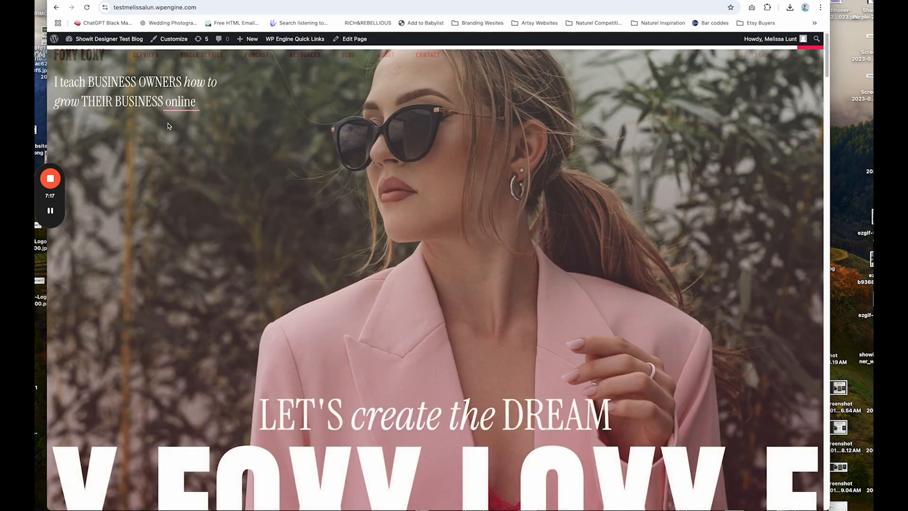
Scroll down the live homepage to the Fresh Off the Press blog section.
scroll("down", 3)
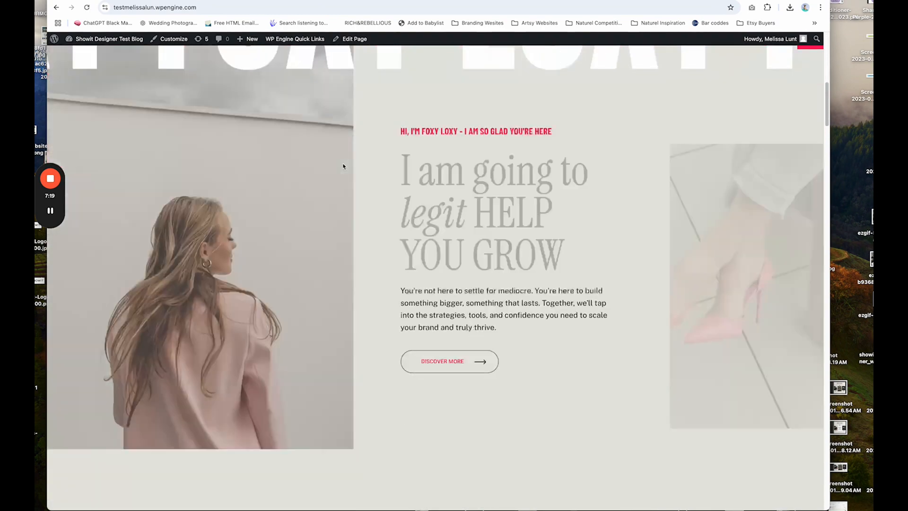
scroll("down", 3)
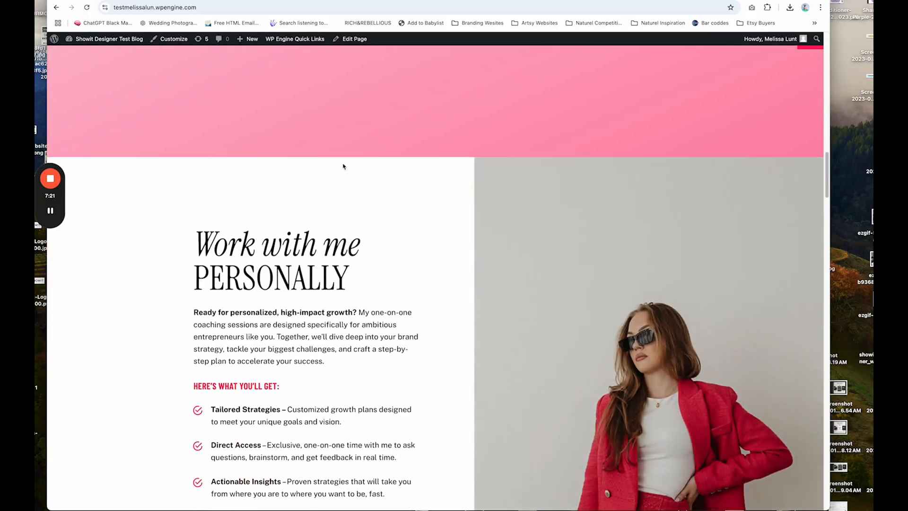
scroll("down", 3)
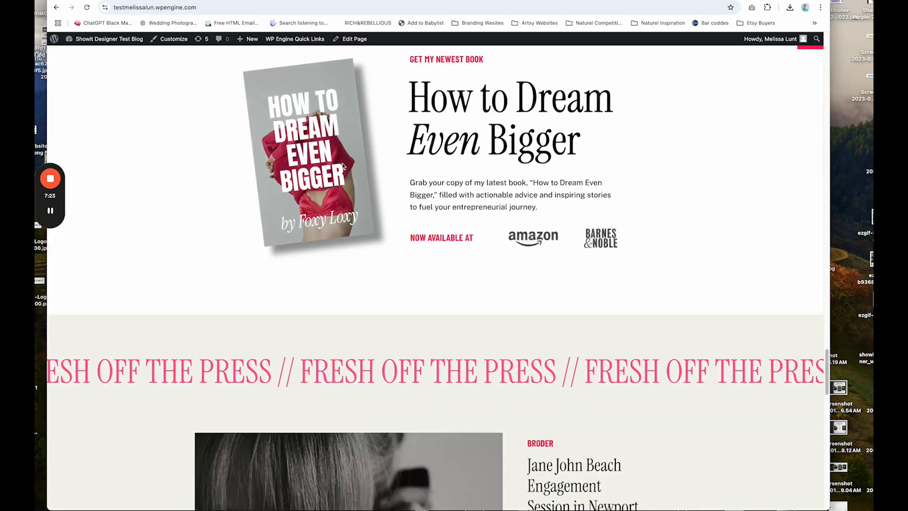
scroll("down", 3)
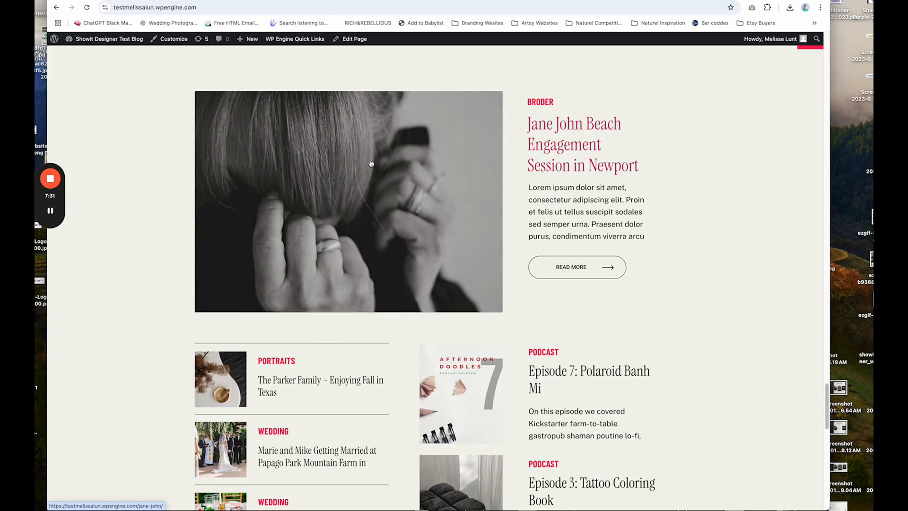
mouse_move(409, 178)
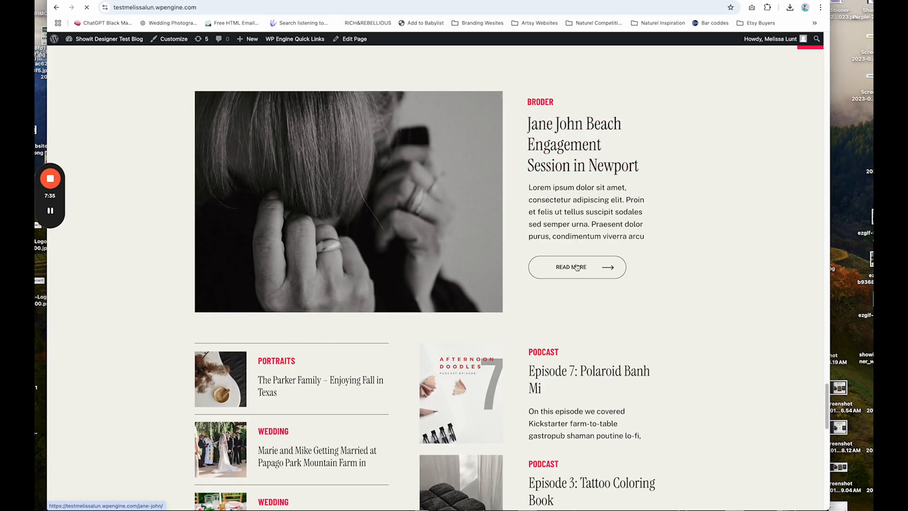
View the Jane John Beach Engagement post via READ MORE and browse its photos.
left_click(570, 266)
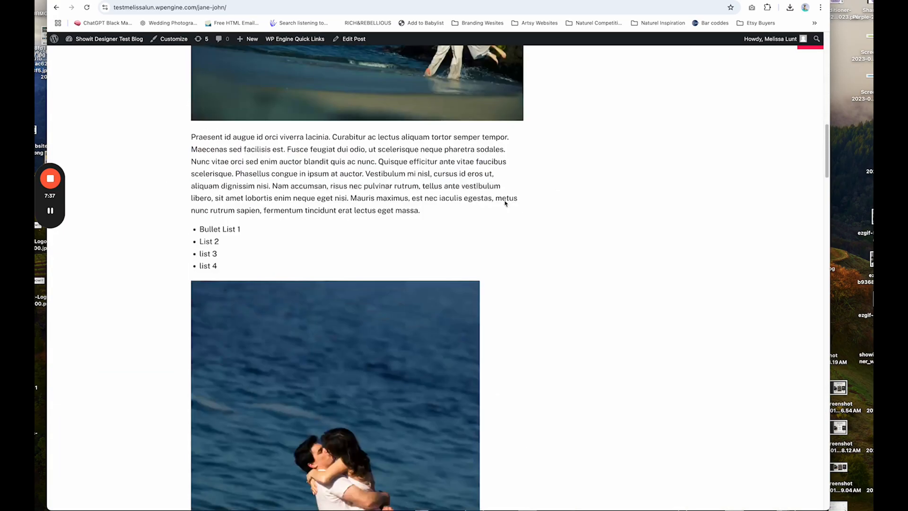
scroll("down", 3)
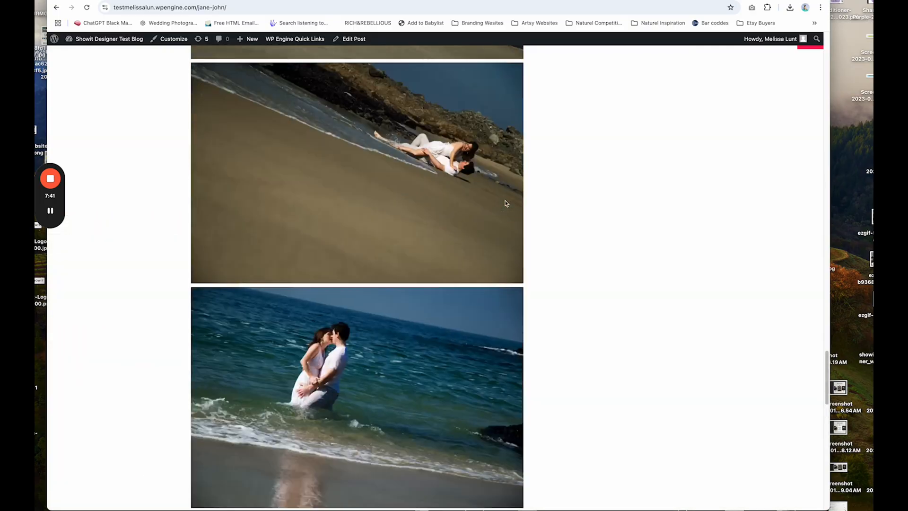
scroll("up", 3)
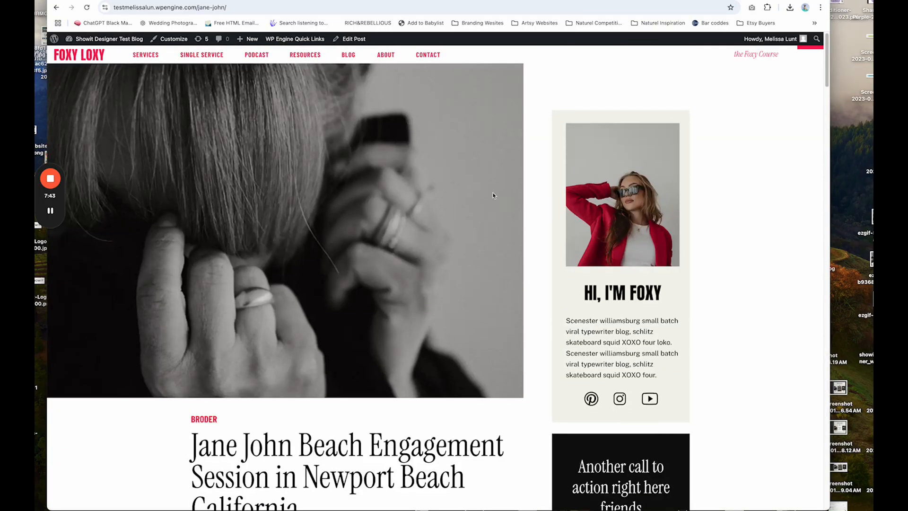
Browse the live BLOG page listing the Marie and Mike wedding post and podcast episodes.
left_click(348, 54)
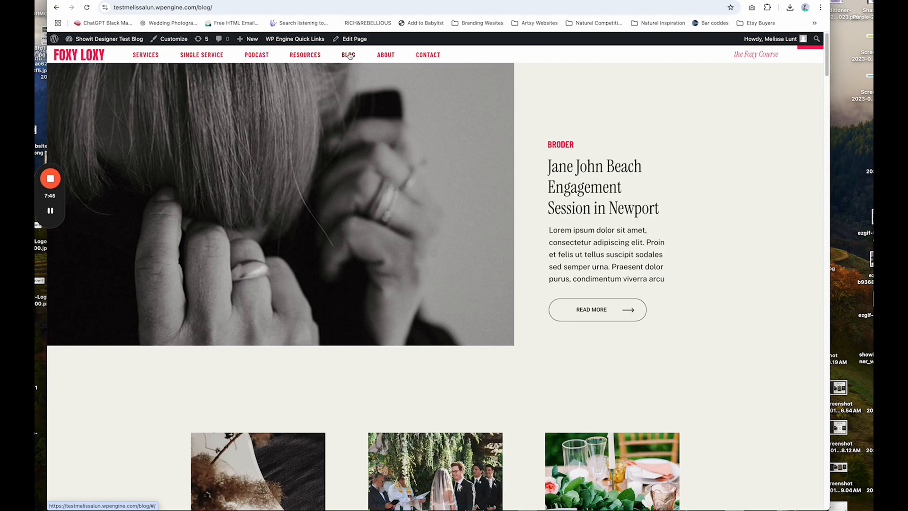
scroll("down", 3)
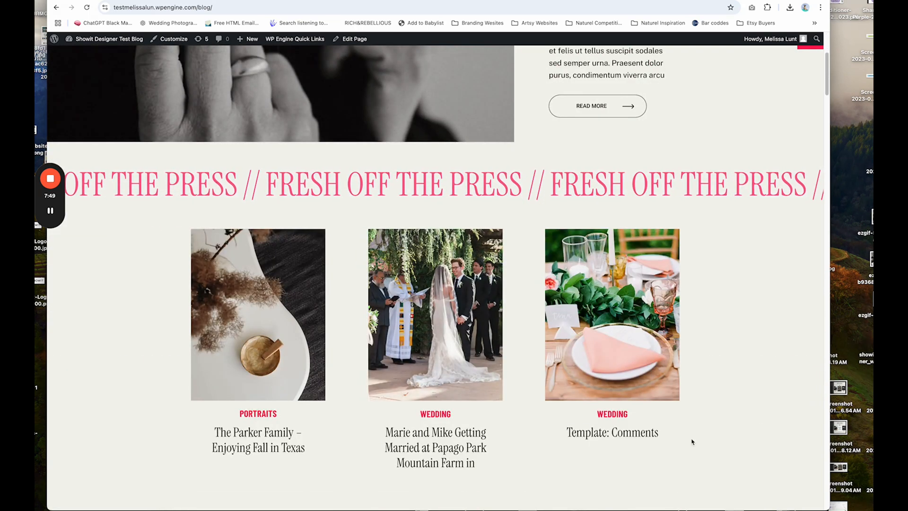
scroll("down", 3)
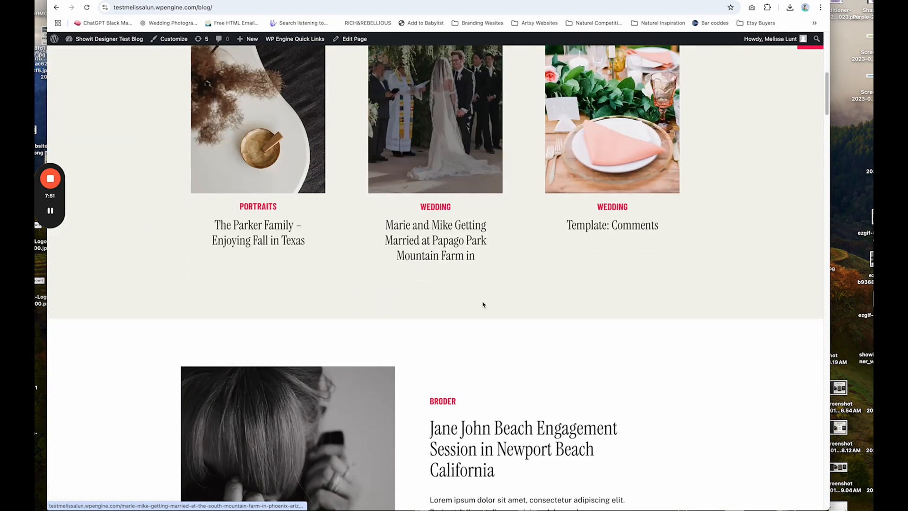
scroll("down", 3)
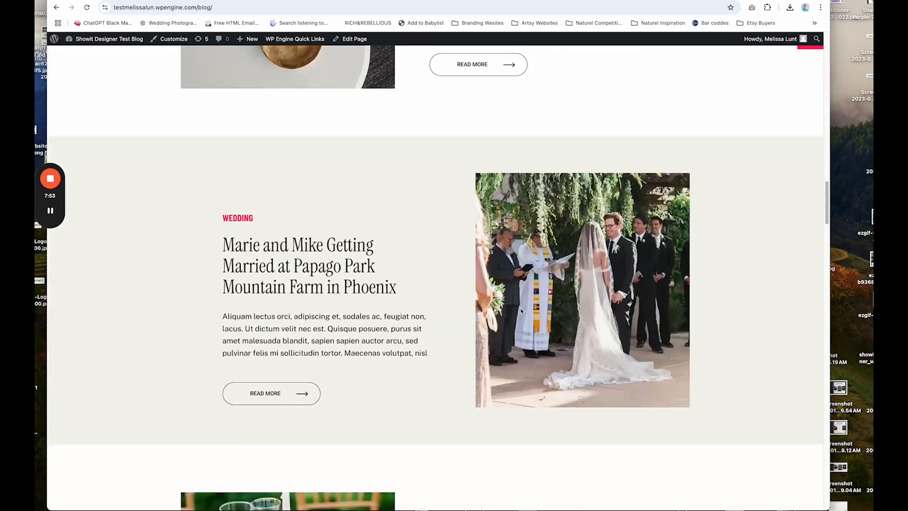
scroll("down", 3)
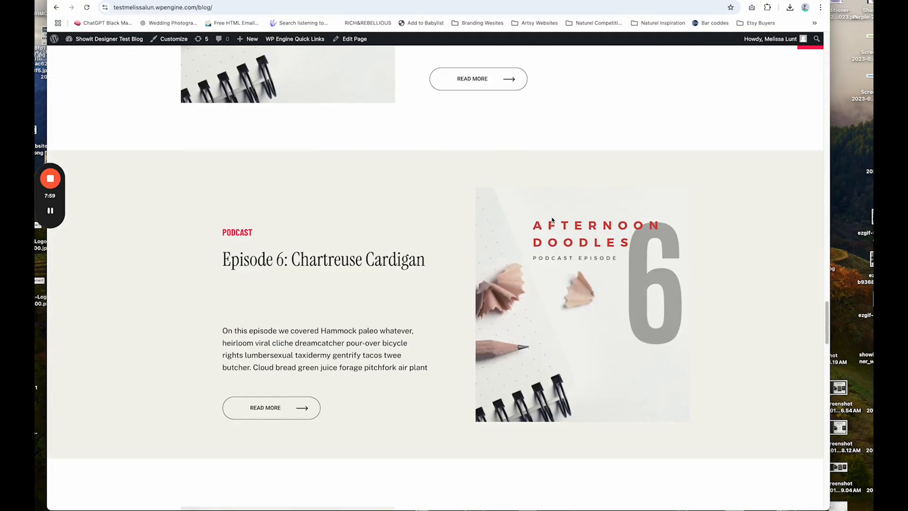
scroll("up", 3)
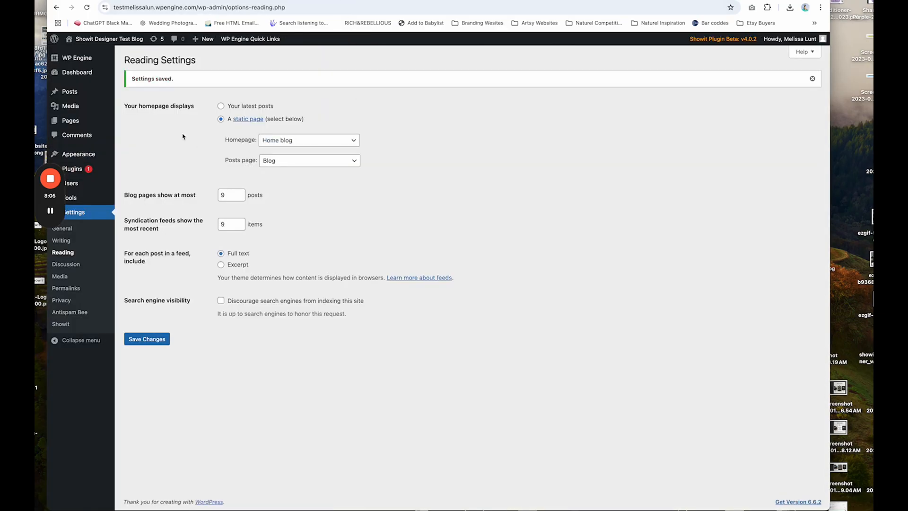
Show the All Posts list in the WordPress admin.
left_click(69, 92)
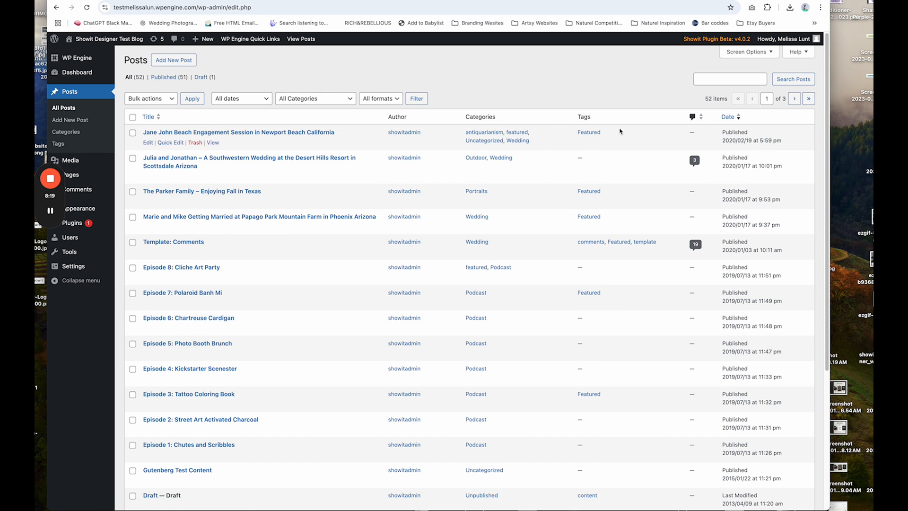
mouse_move(586, 145)
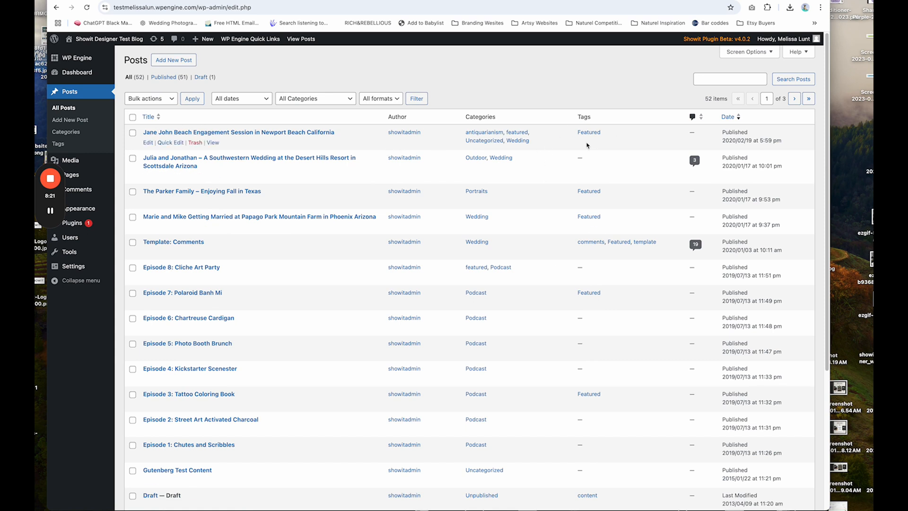
mouse_move(177, 158)
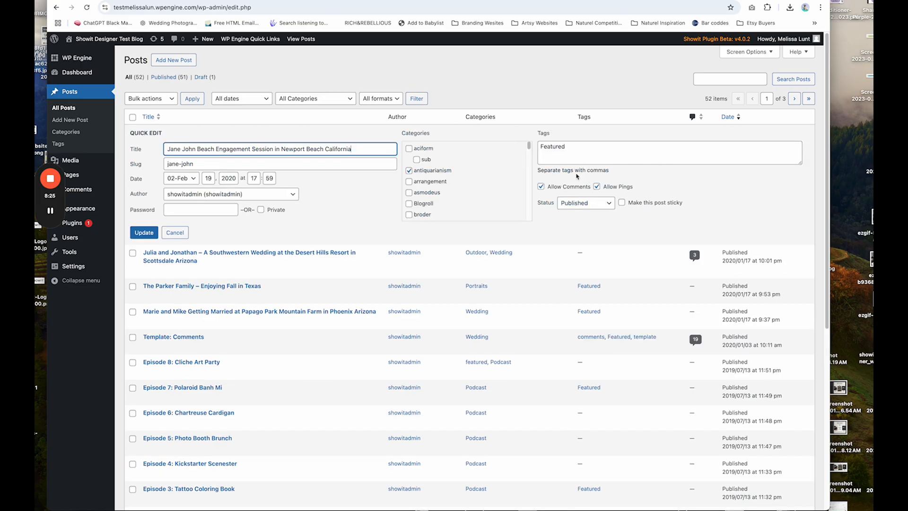
Quick-edit the Jane John Beach post to inspect its Featured tag.
left_click(670, 152)
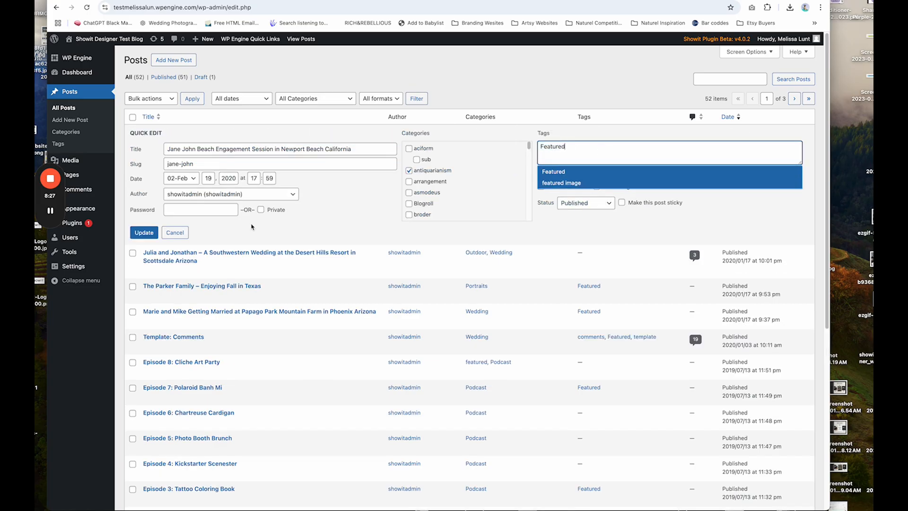
left_click(143, 232)
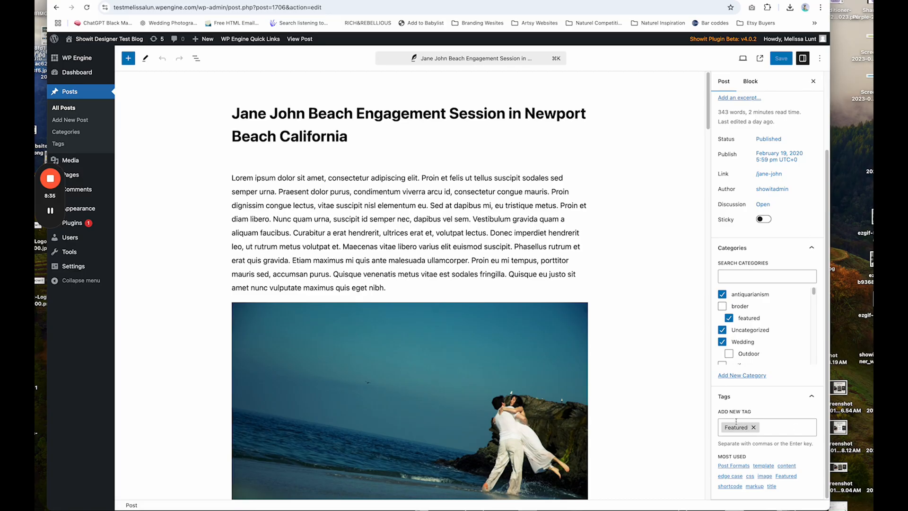
Remove the post's Featured tag and re-add Featured as a tag.
left_click(753, 427)
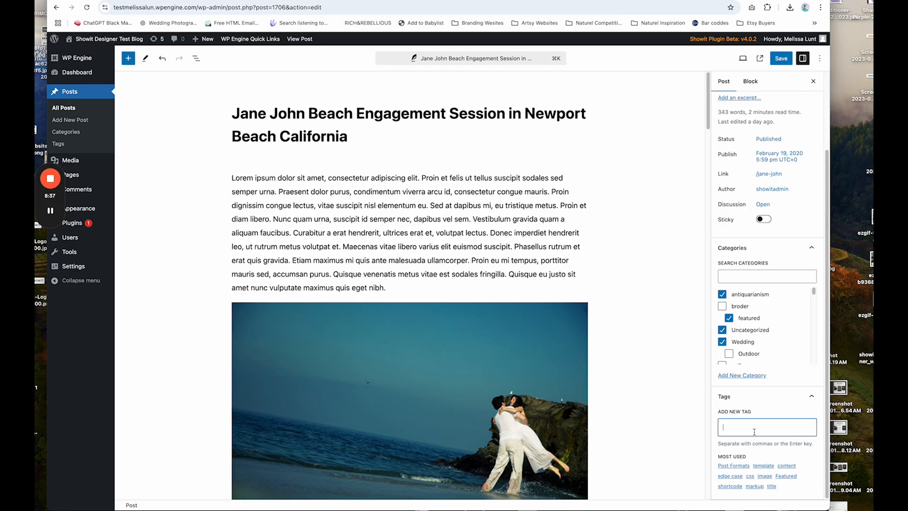
type("Faeture")
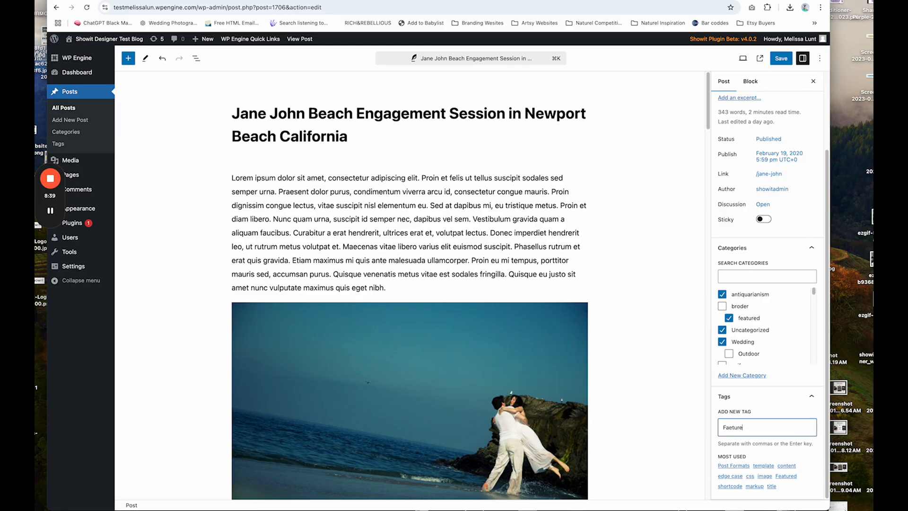
type("Featured")
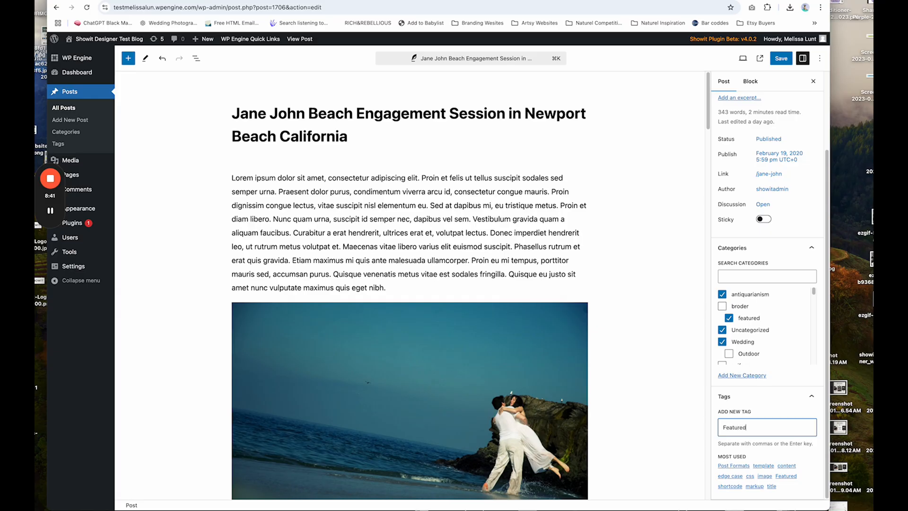
key("Enter")
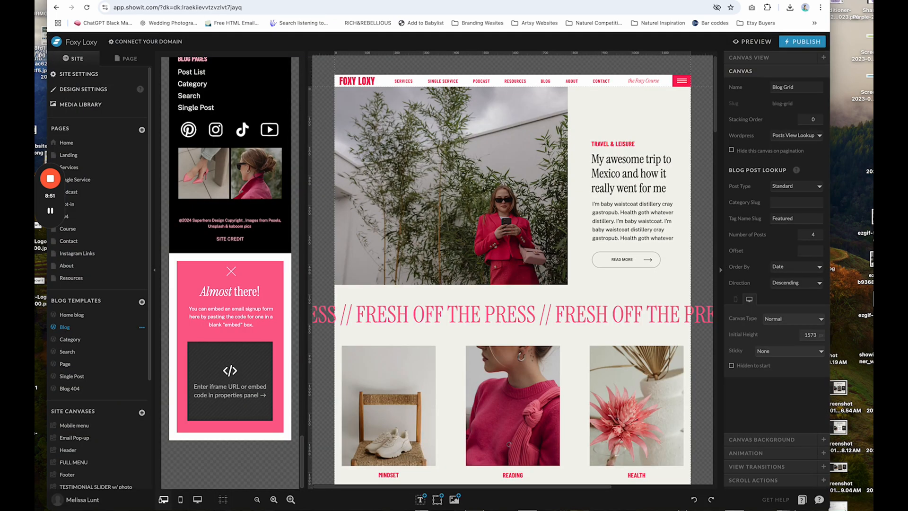
Set the Blog Grid's tag slug to Featured and publish the site with its WordPress blog.
left_click(792, 219)
type("Podcast")
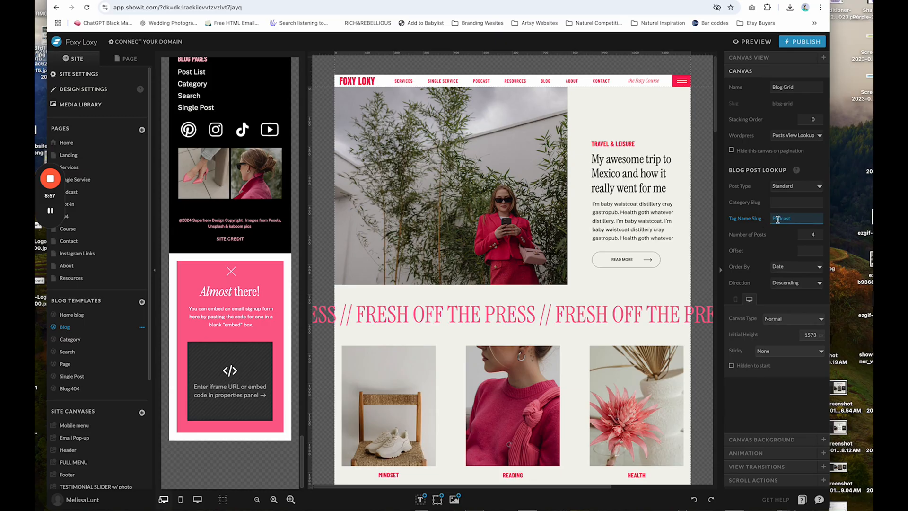
type("Featured")
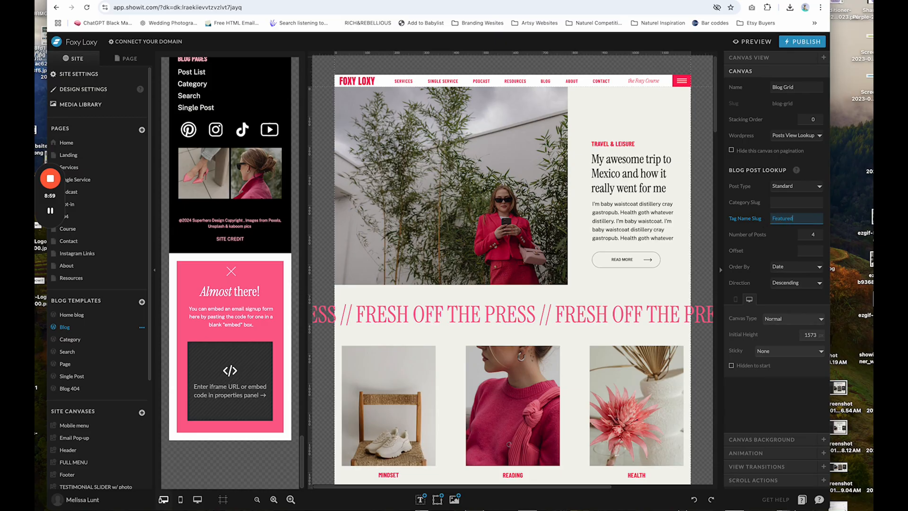
left_click(801, 41)
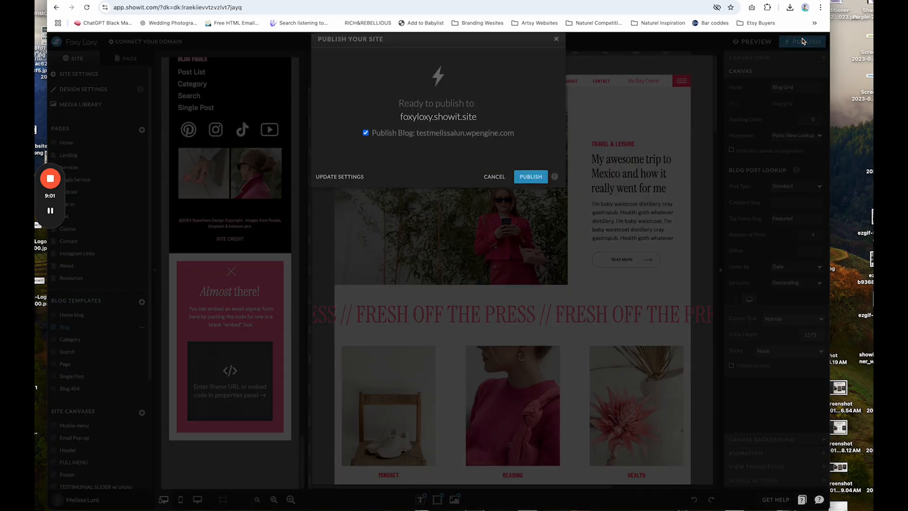
left_click(530, 176)
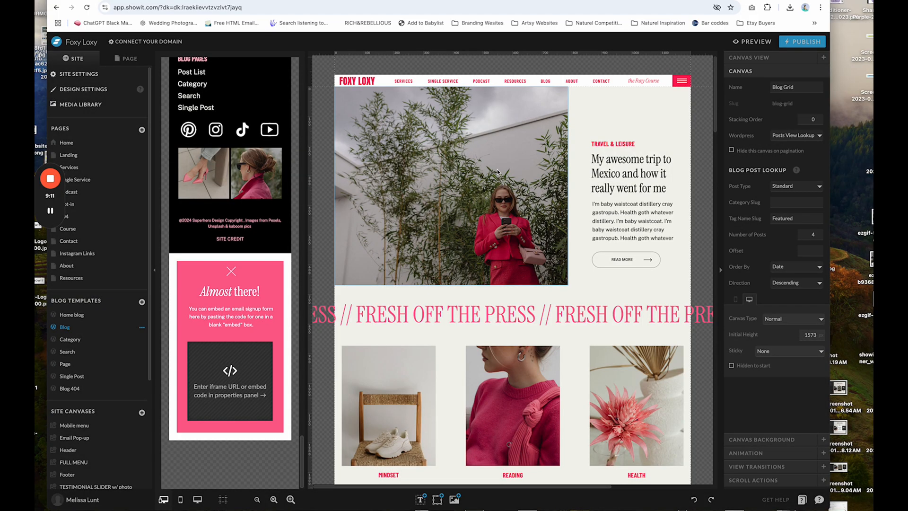
In Blog Nav-2, select the JEWELRY label and set its click action Link Type to URL.
scroll("down", 3)
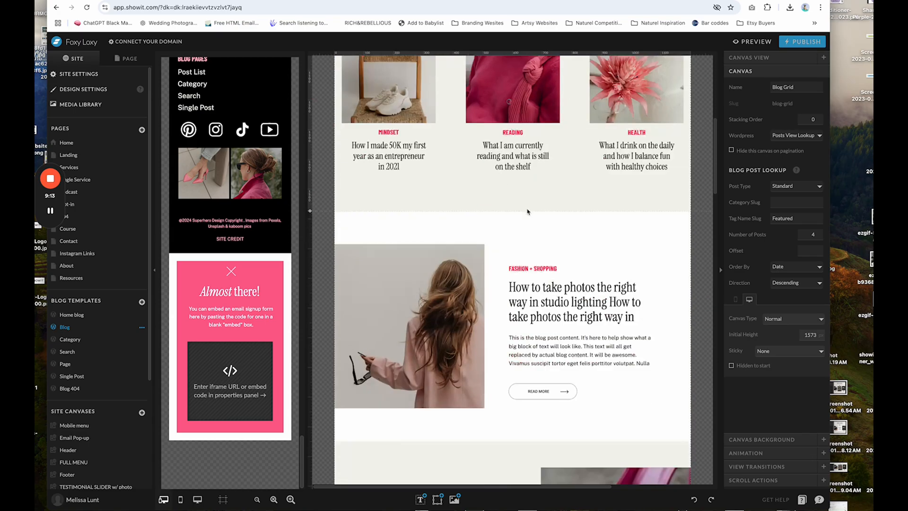
scroll("down", 3)
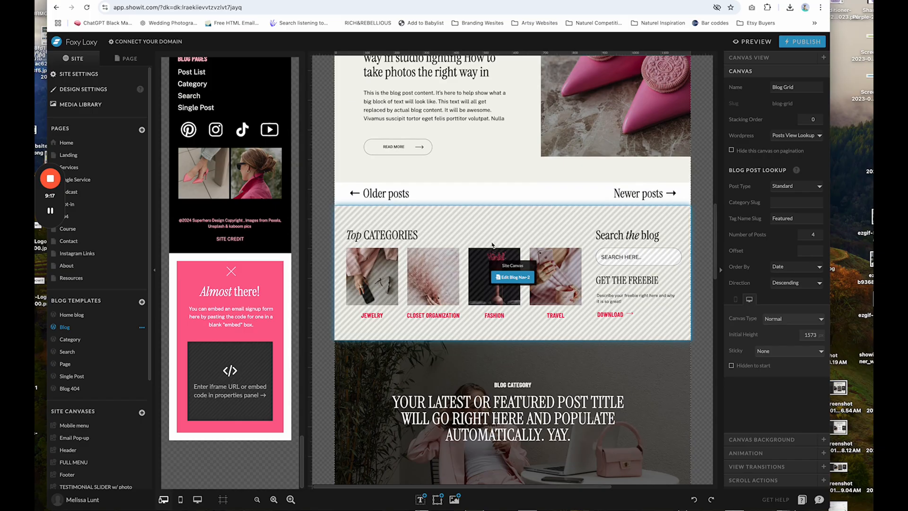
mouse_move(501, 295)
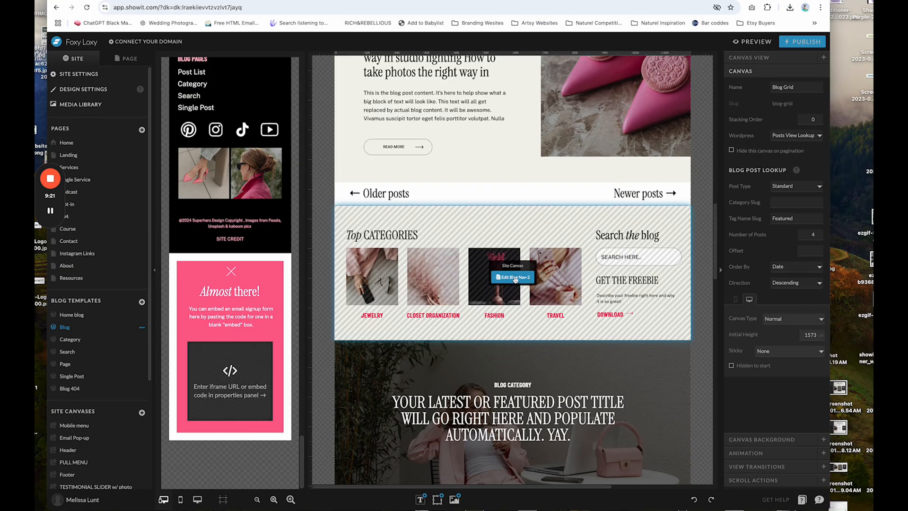
left_click(513, 276)
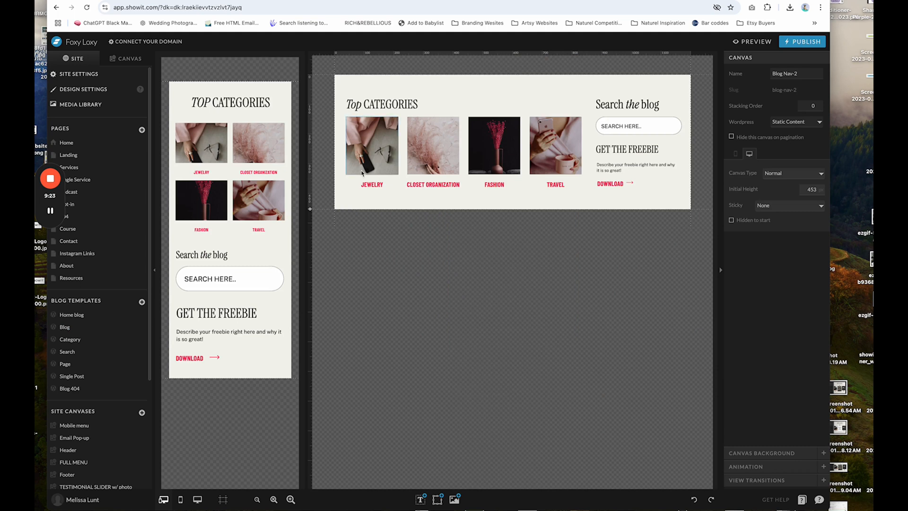
left_click(371, 184)
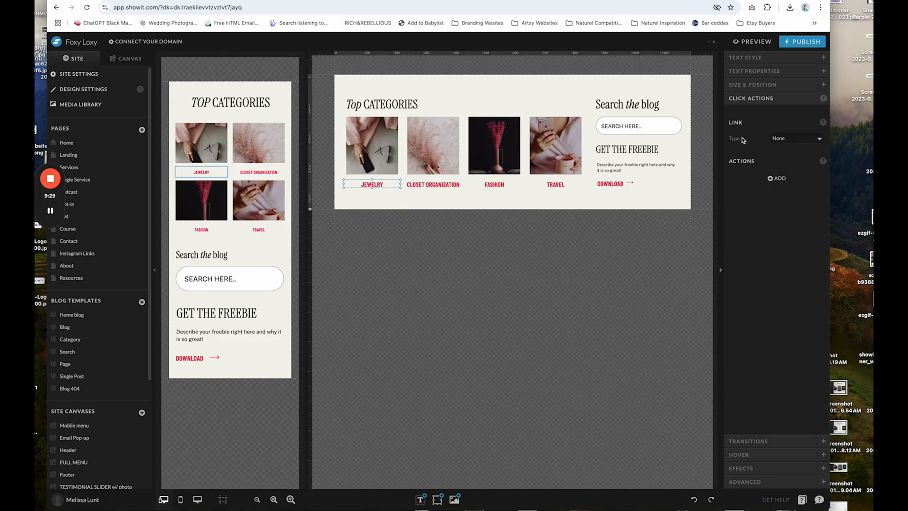
left_click(796, 138)
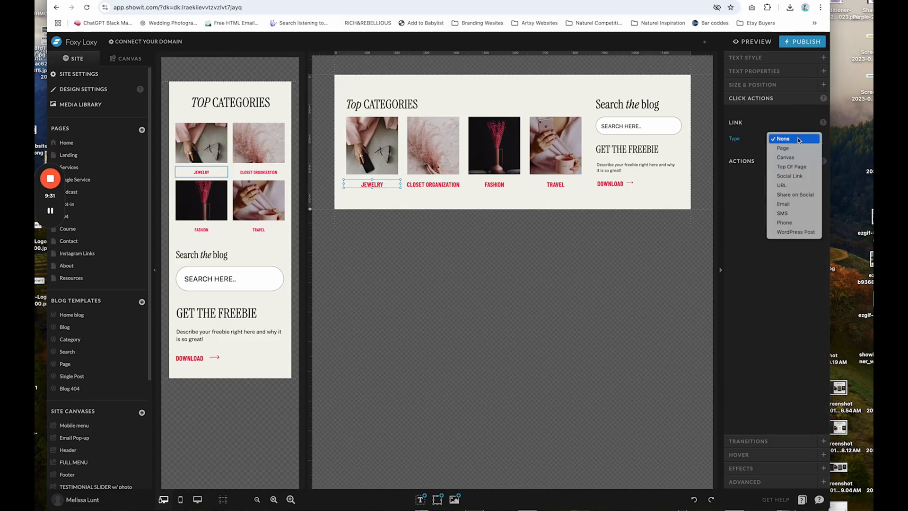
left_click(781, 186)
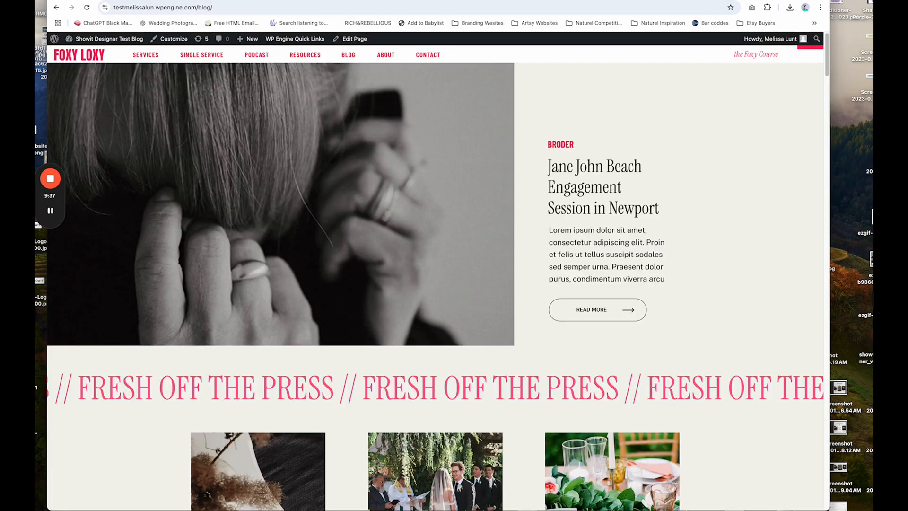
Reach the live Wedding category archive from a WEDDING link in the post grid.
scroll("down", 3)
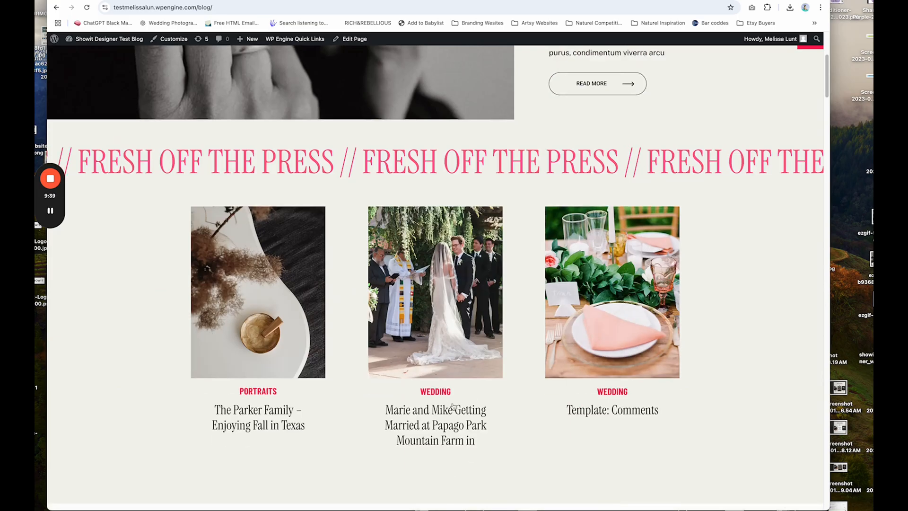
mouse_move(614, 395)
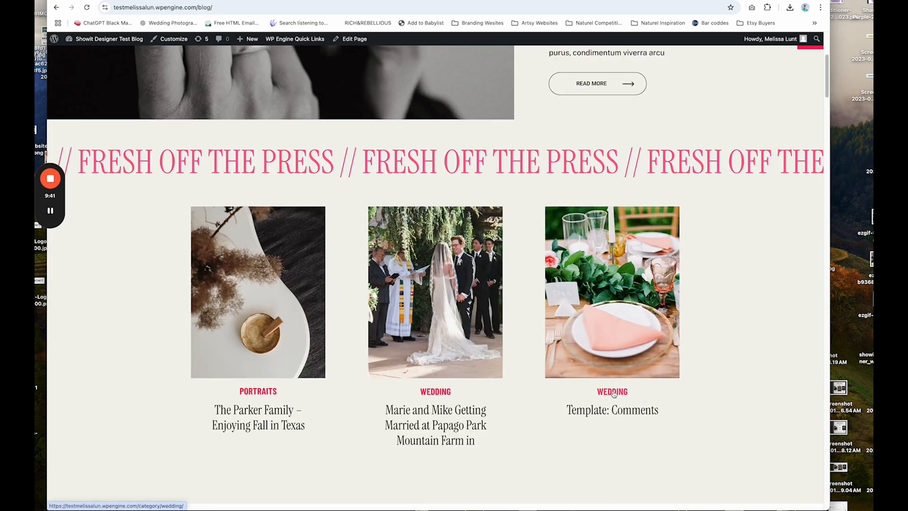
left_click(611, 409)
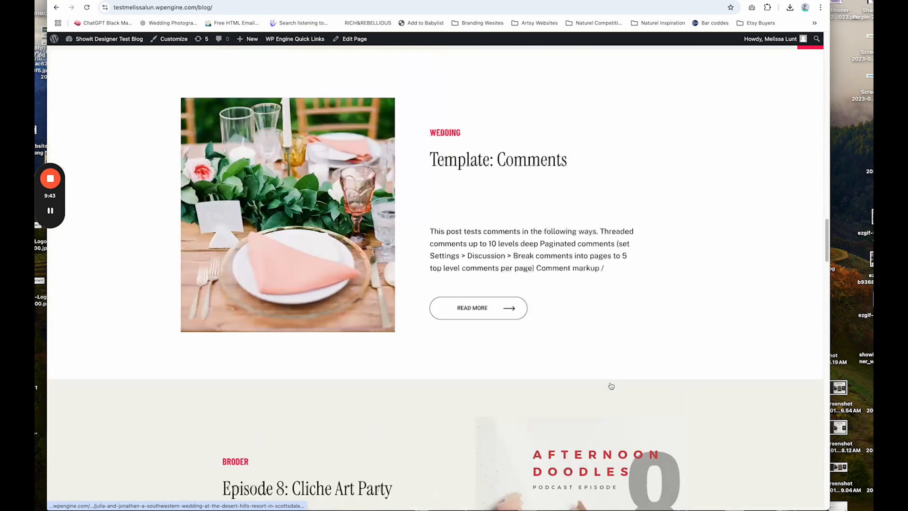
scroll("down", 3)
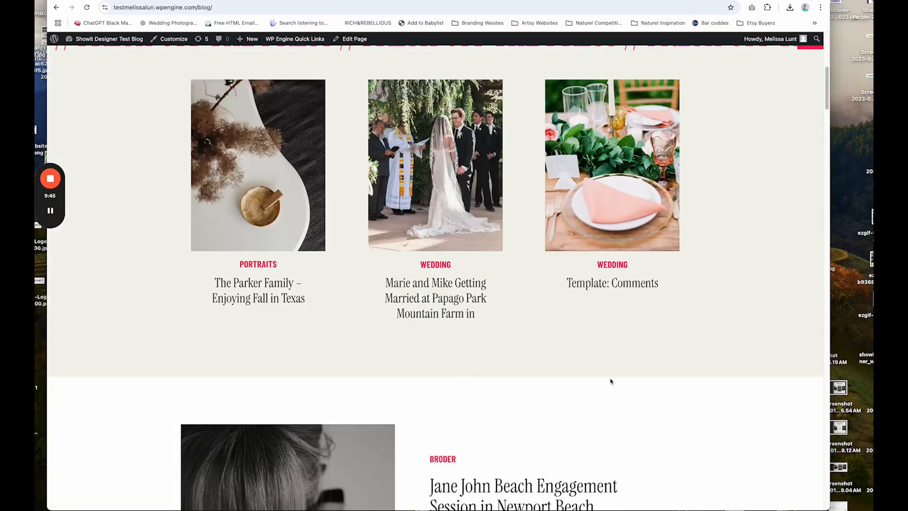
mouse_move(437, 268)
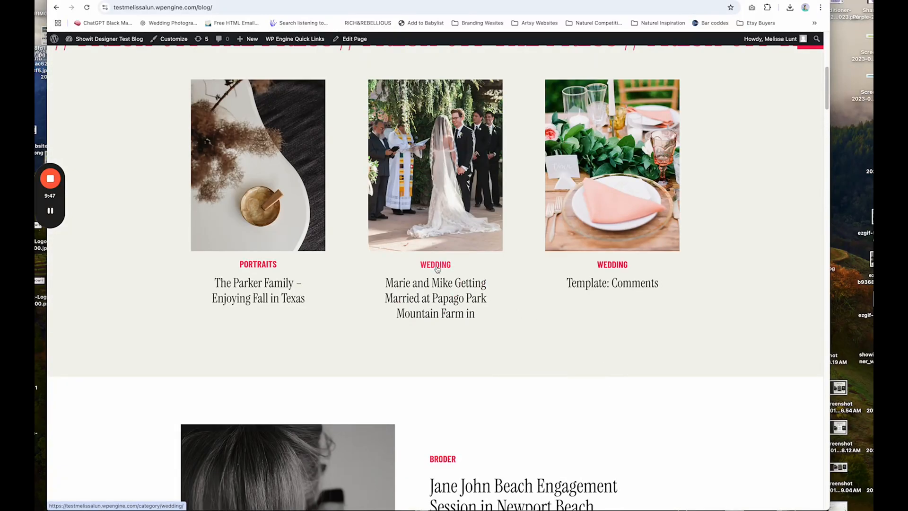
left_click(435, 264)
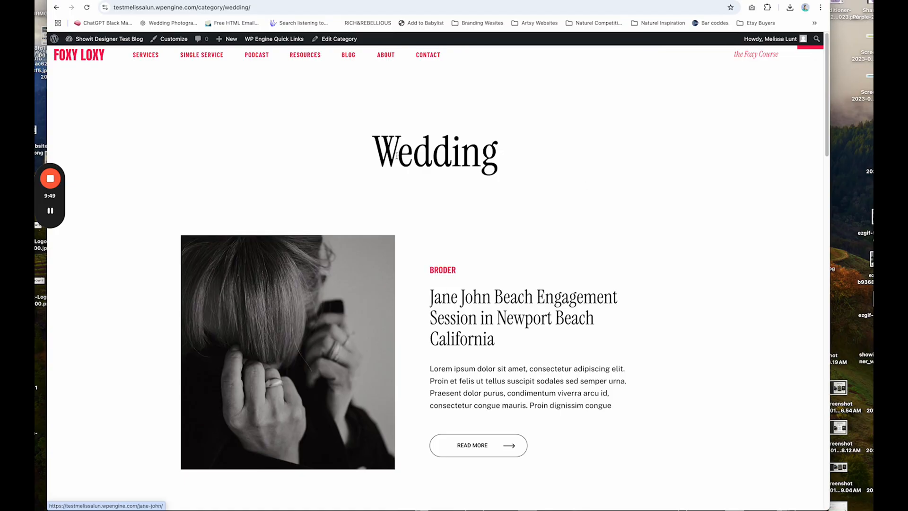
scroll("down", 3)
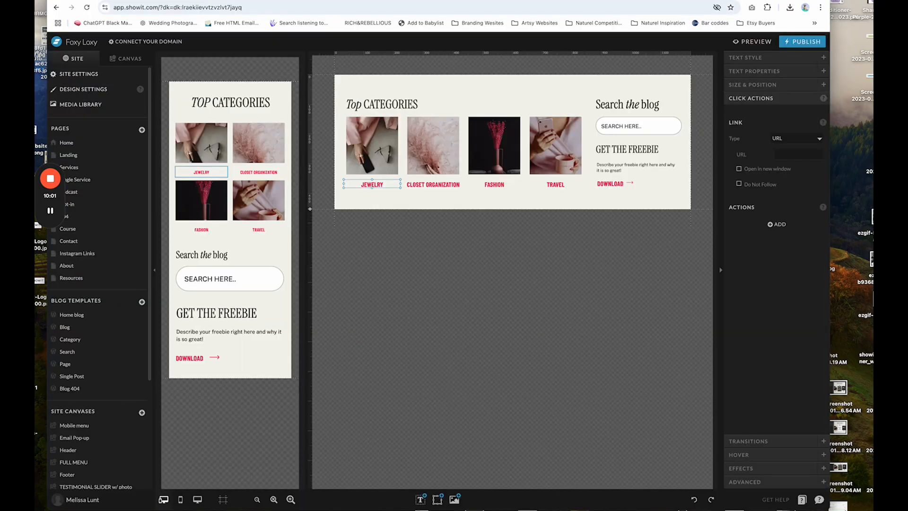
Link the first category label to the Wedding archive URL and rename it WEDDING.
left_click(798, 154)
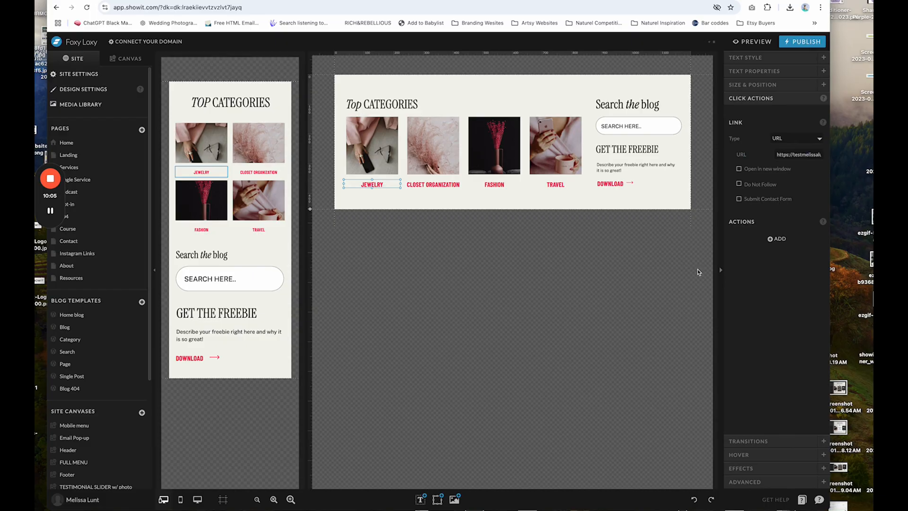
double_click(372, 184)
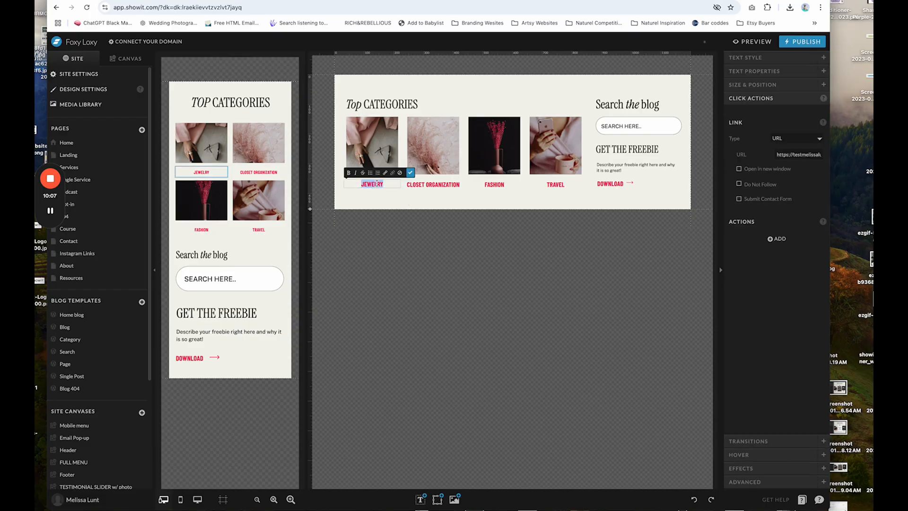
type("WEDDING")
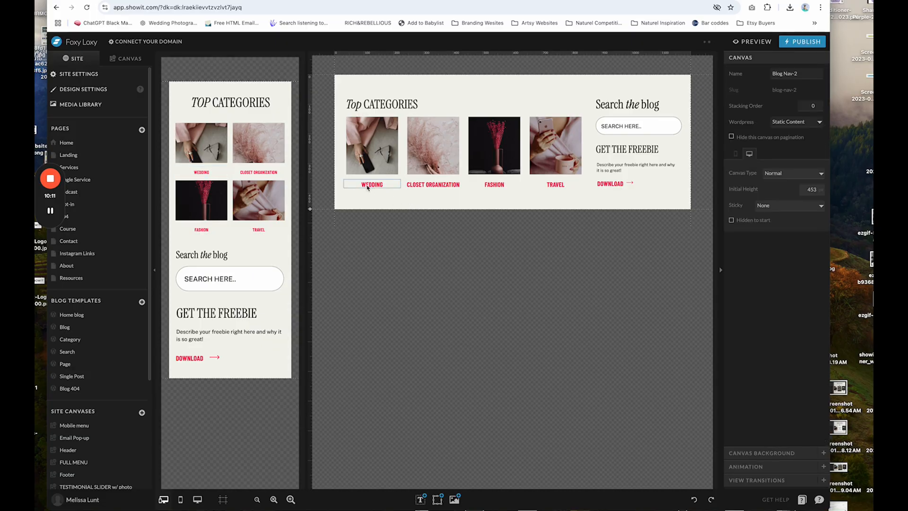
left_click(372, 184)
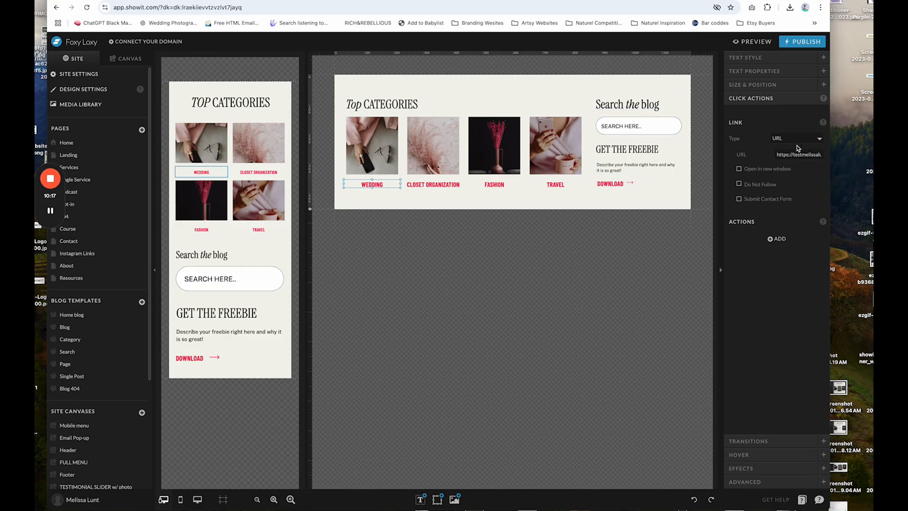
Publish the Showit site and blog and dismiss the success message.
left_click(802, 42)
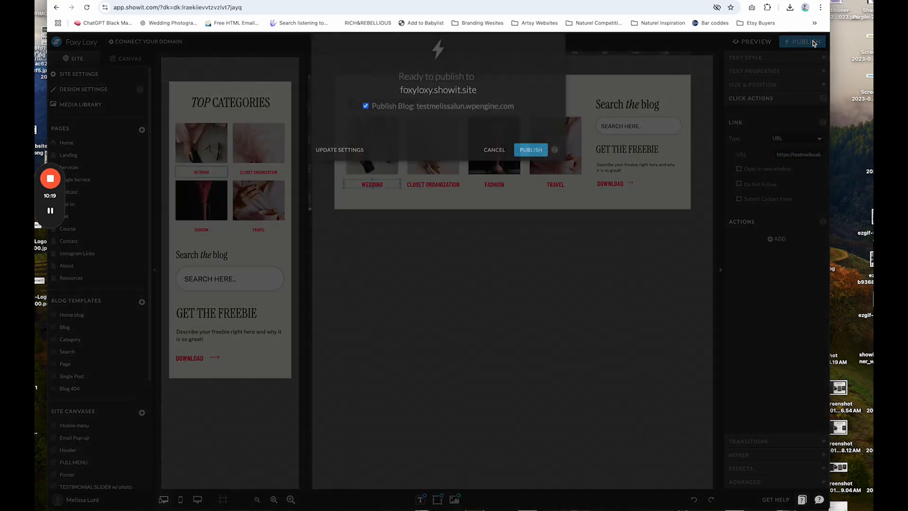
left_click(529, 150)
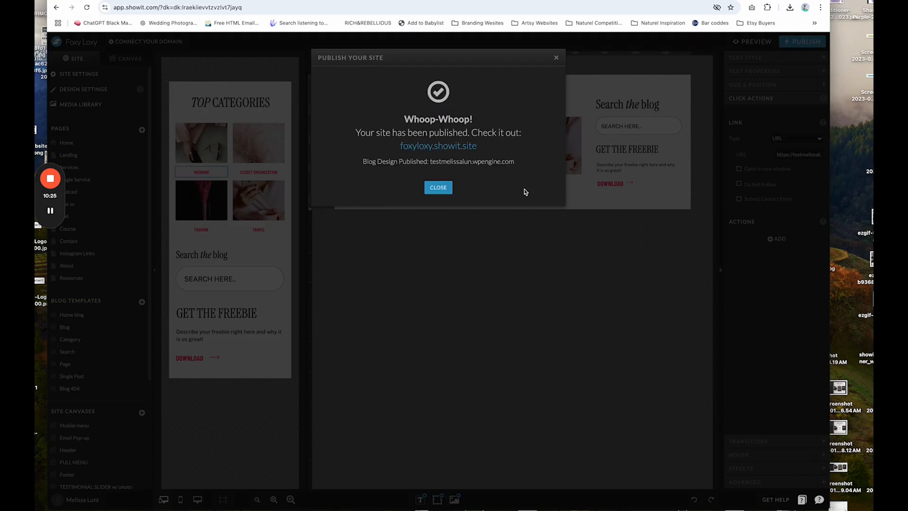
left_click(438, 187)
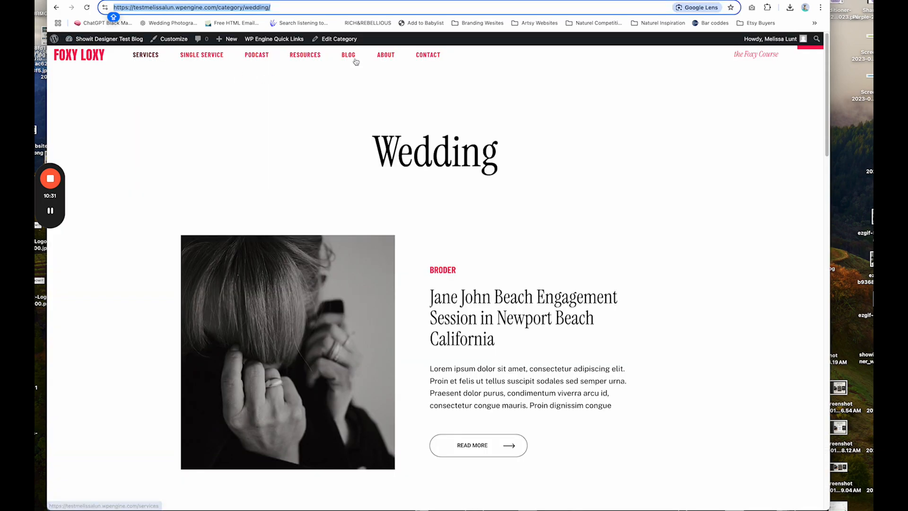
On the live blog, follow the new WEDDING link under Top Categories to its archive.
left_click(348, 54)
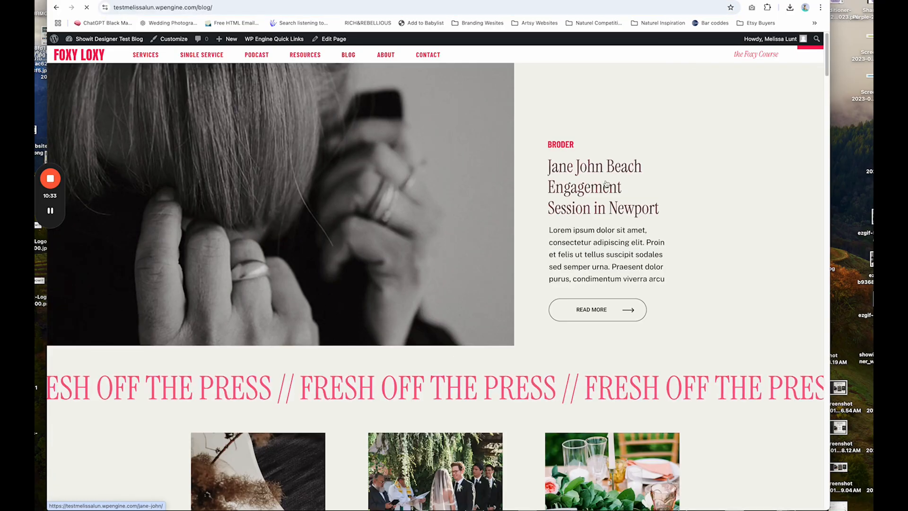
scroll("down", 3)
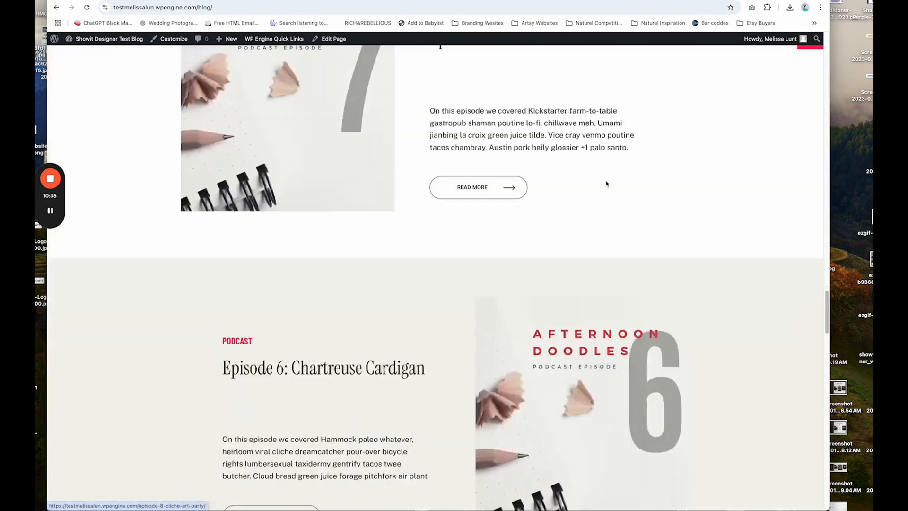
scroll("down", 3)
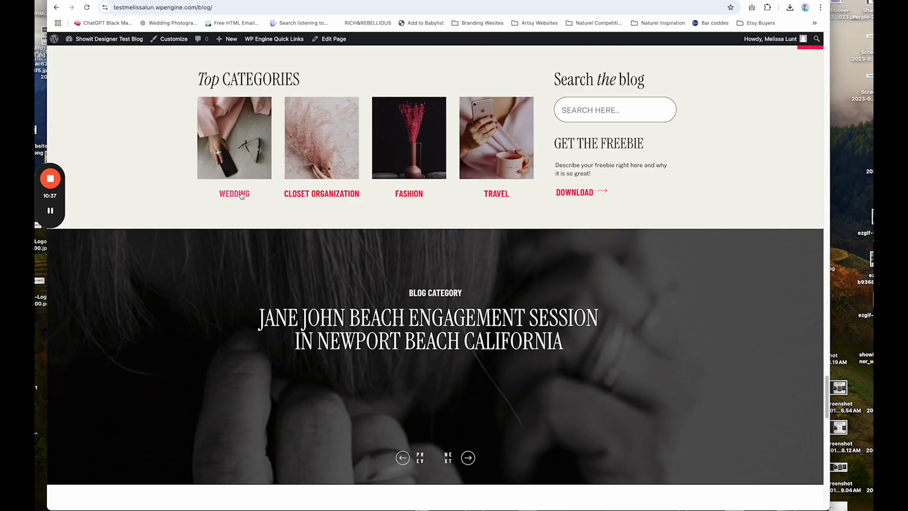
left_click(235, 193)
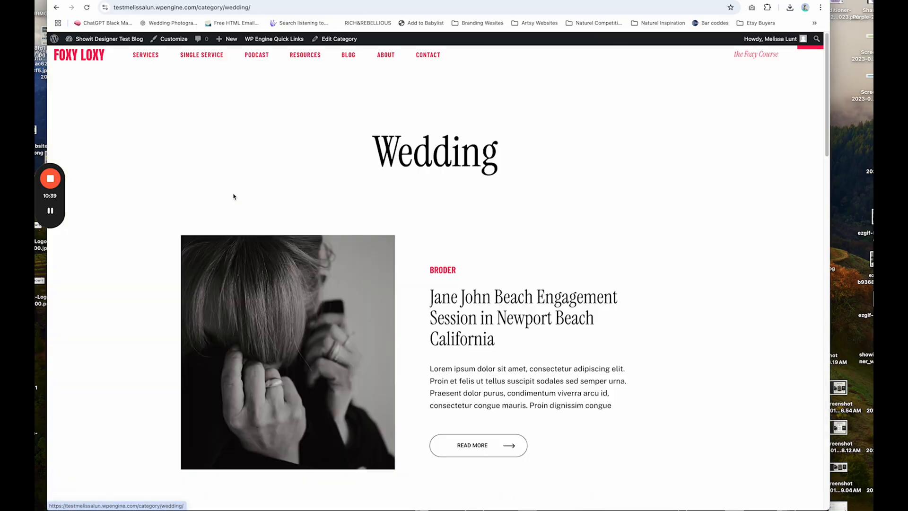
Review the Wedding archive with the Jane John Beach post, then browse the home page.
scroll("down", 3)
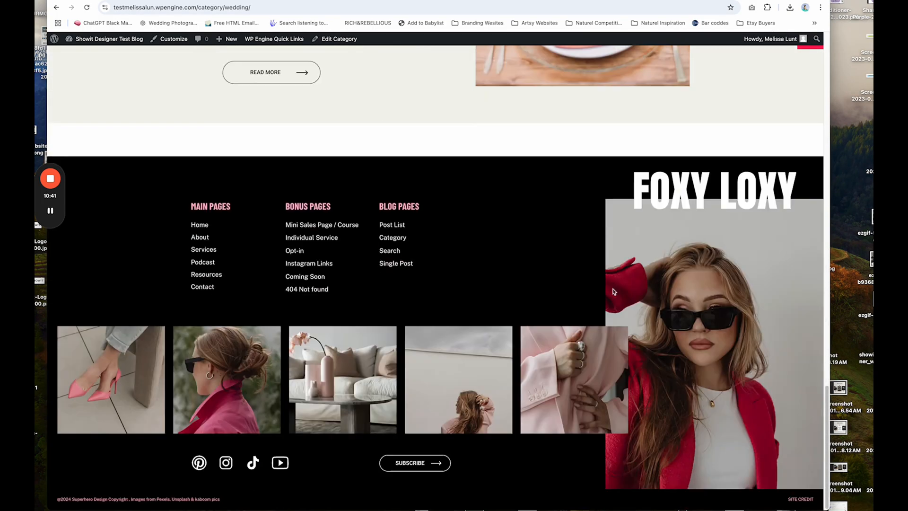
scroll("up", 3)
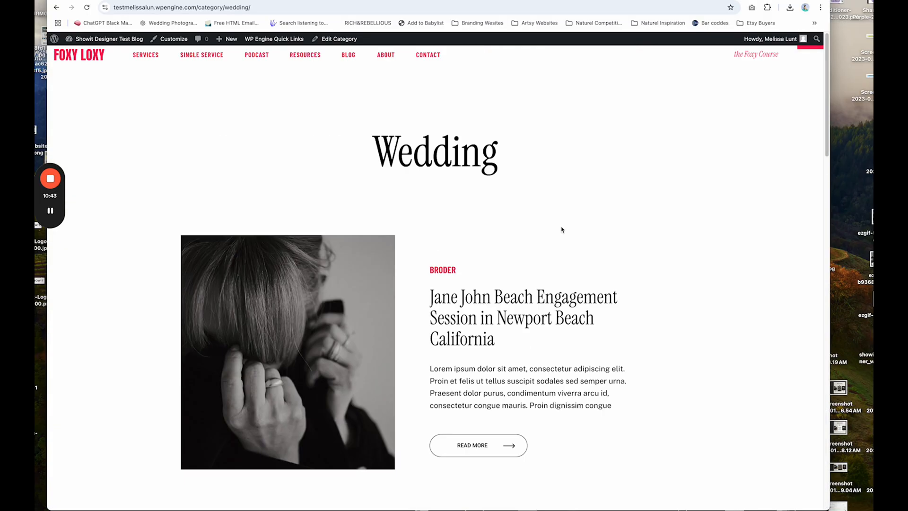
scroll("down", 3)
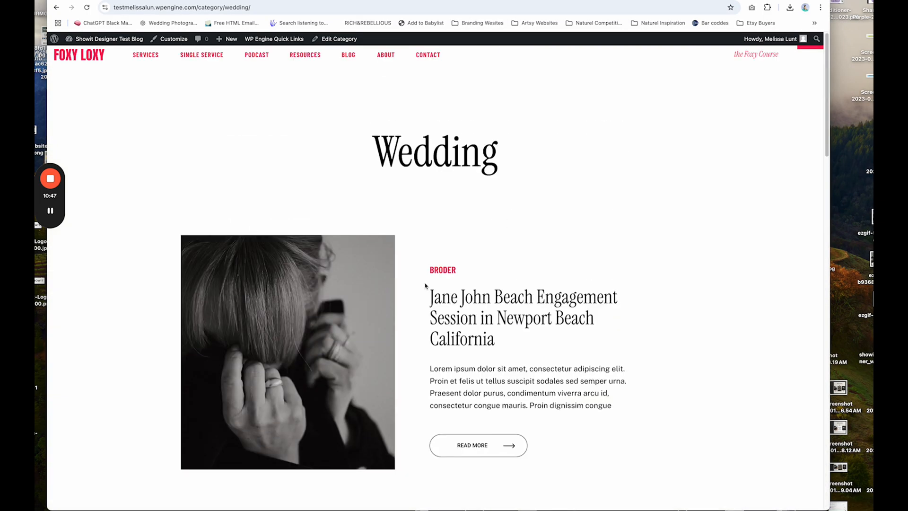
mouse_move(85, 65)
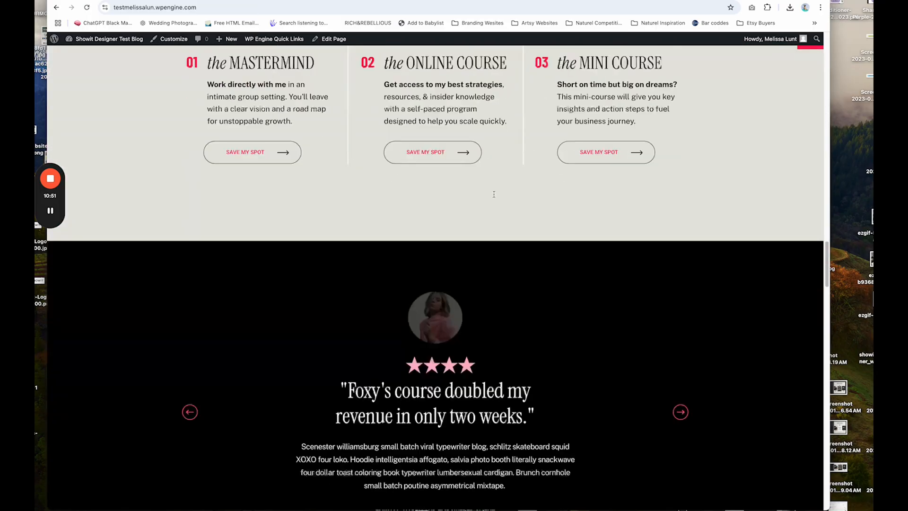
scroll("down", 3)
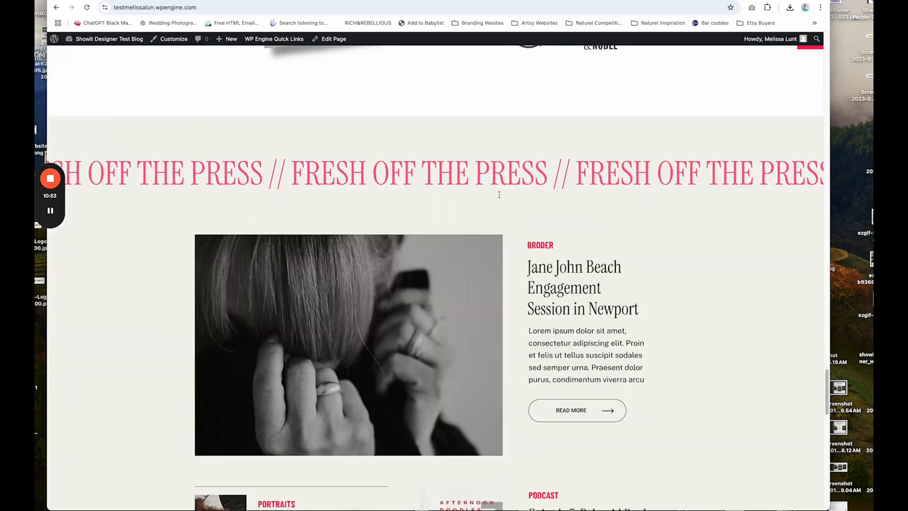
scroll("down", 3)
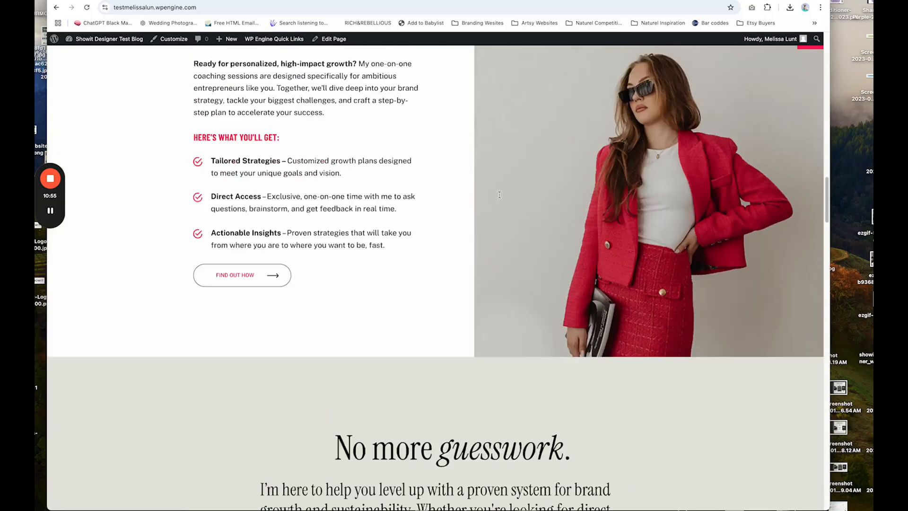